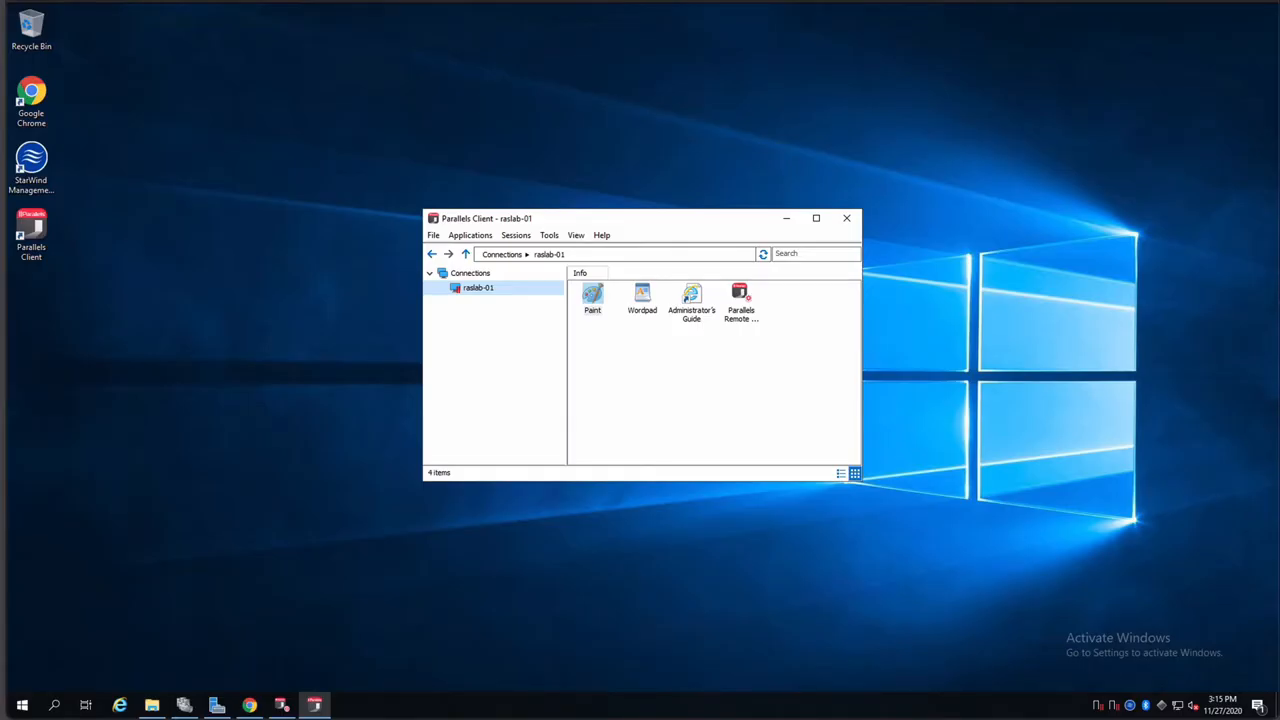
mouse_move(560, 380)
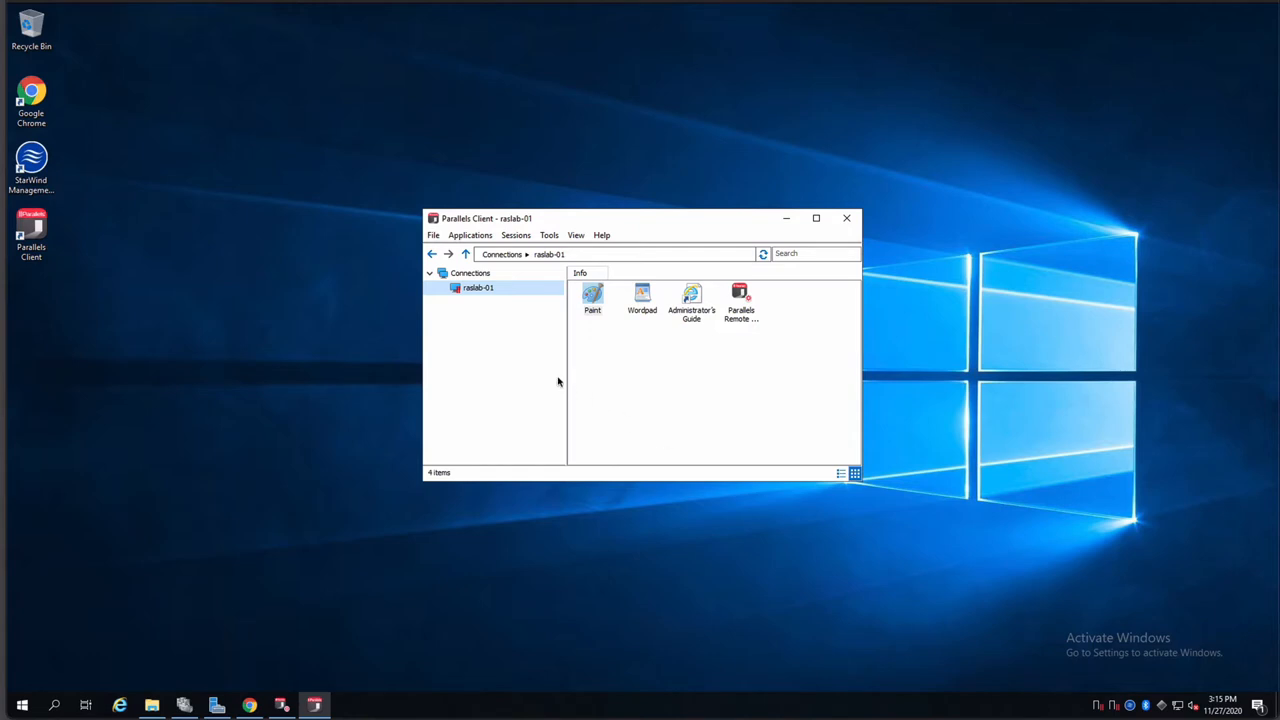
mouse_move(570, 352)
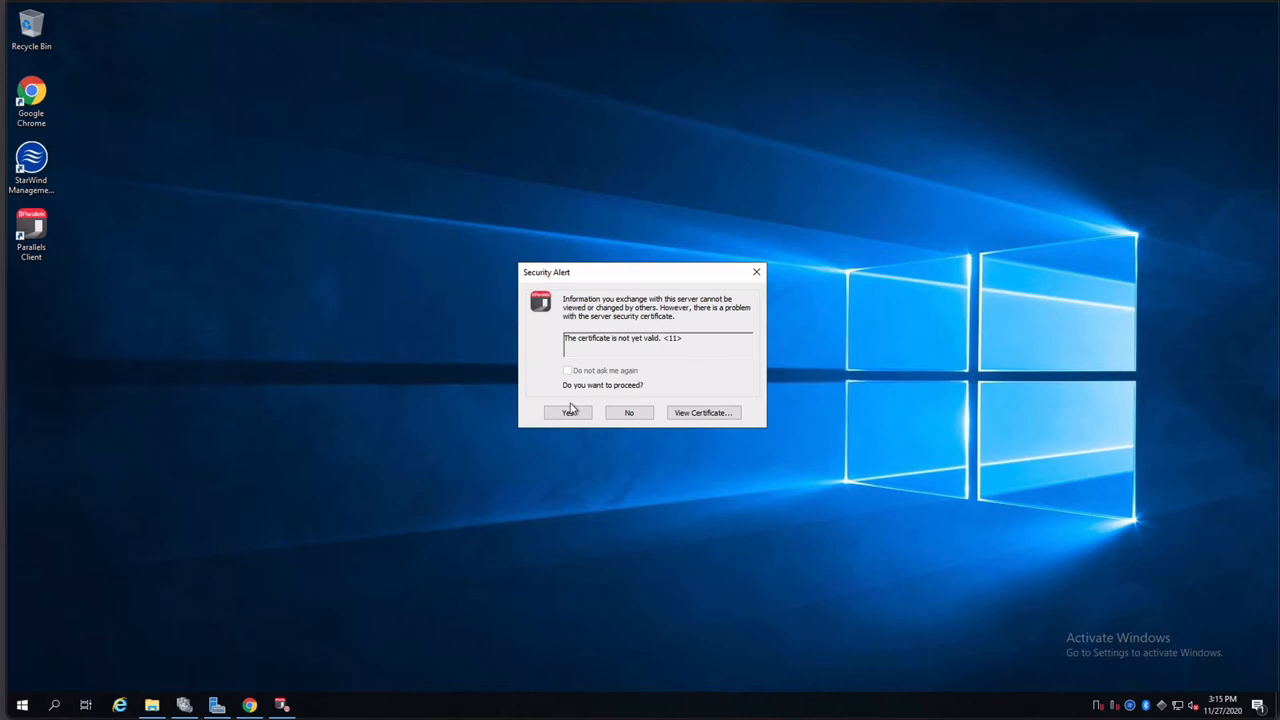
Step: Accept the invalid server certificate, restart the connection from the client options, and accept the warning again
left_click(568, 412)
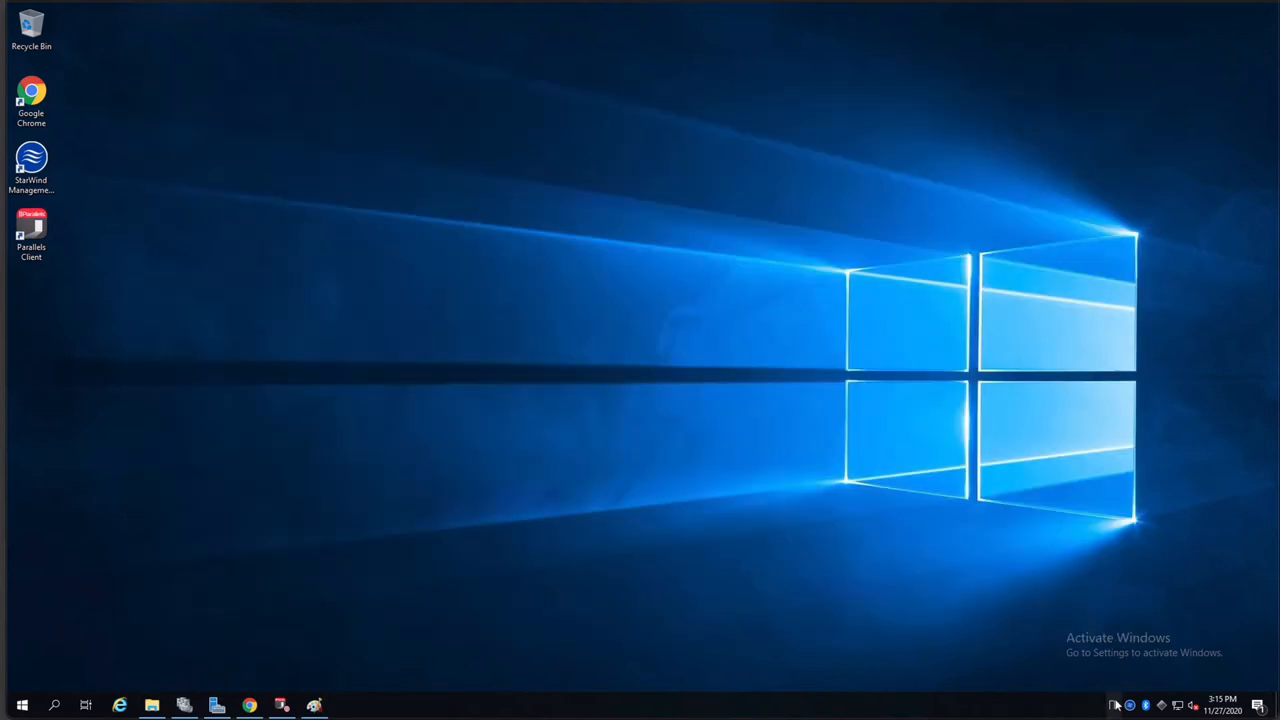
left_click(1116, 704)
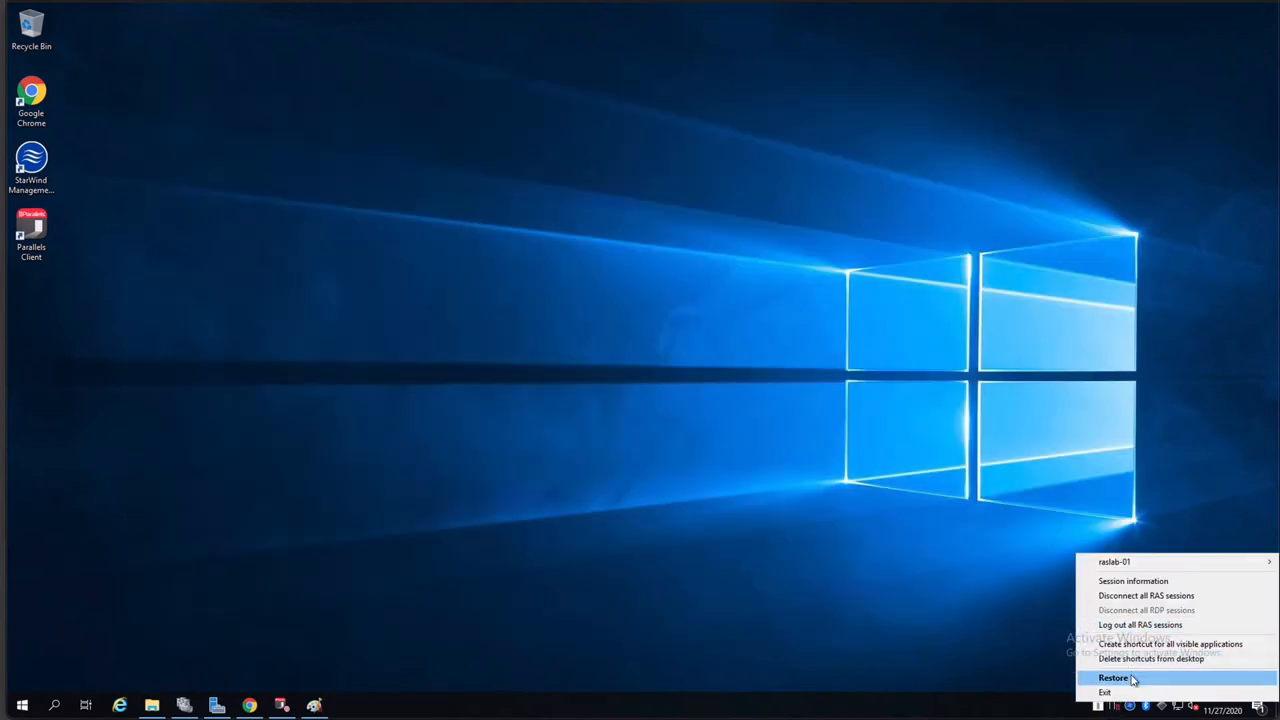
left_click(1112, 678)
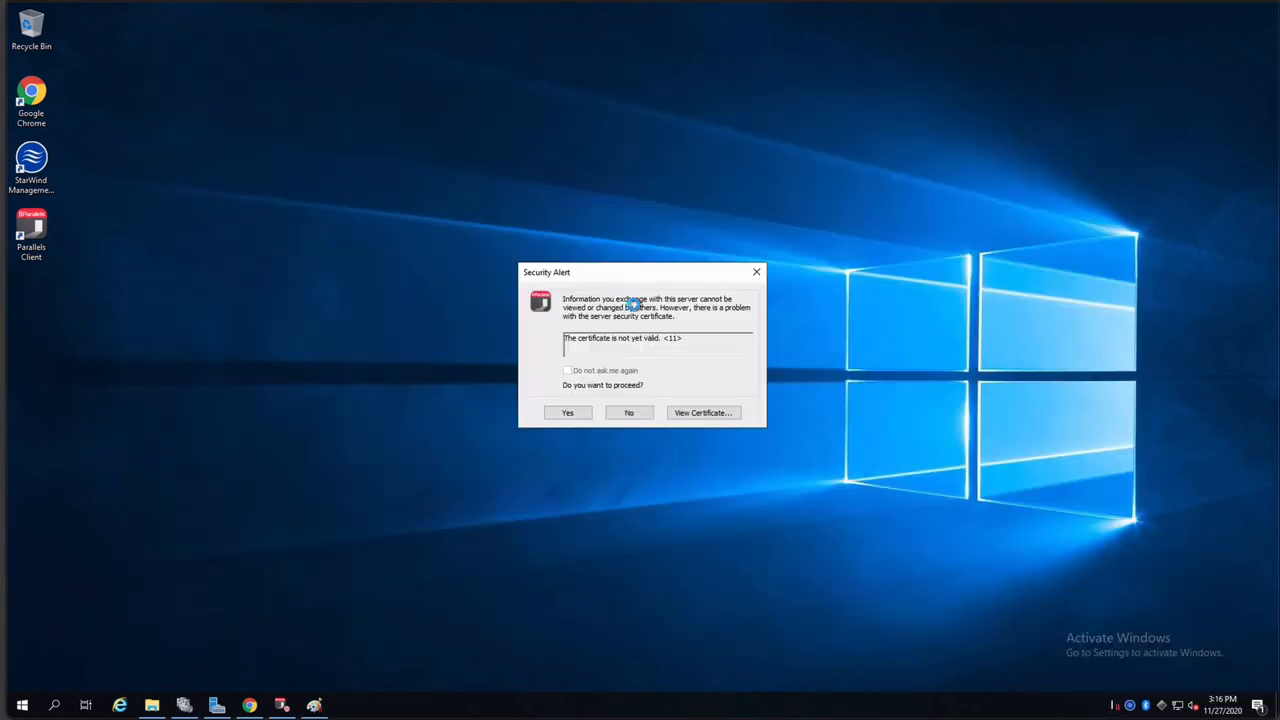
left_click(568, 412)
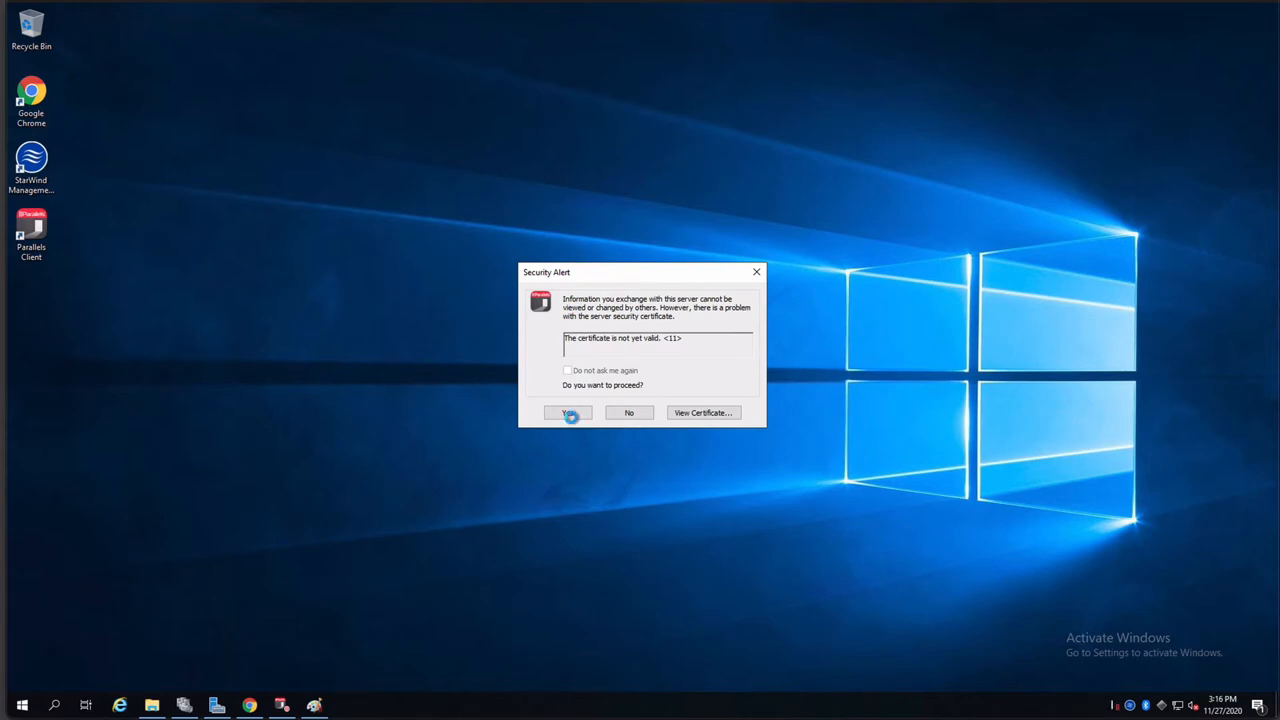
left_click(568, 412)
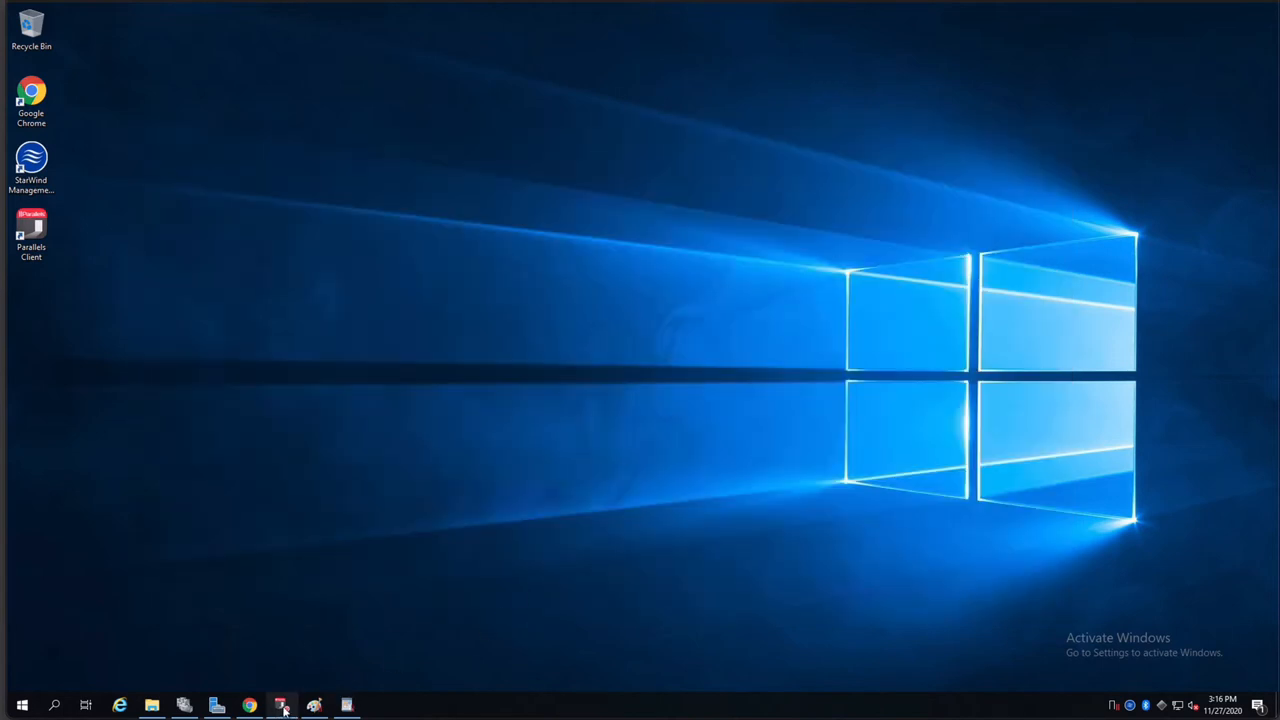
Step: Select the Published Application session on RASLAB-01 and scroll right to its UX Evaluator columns
left_click(280, 706)
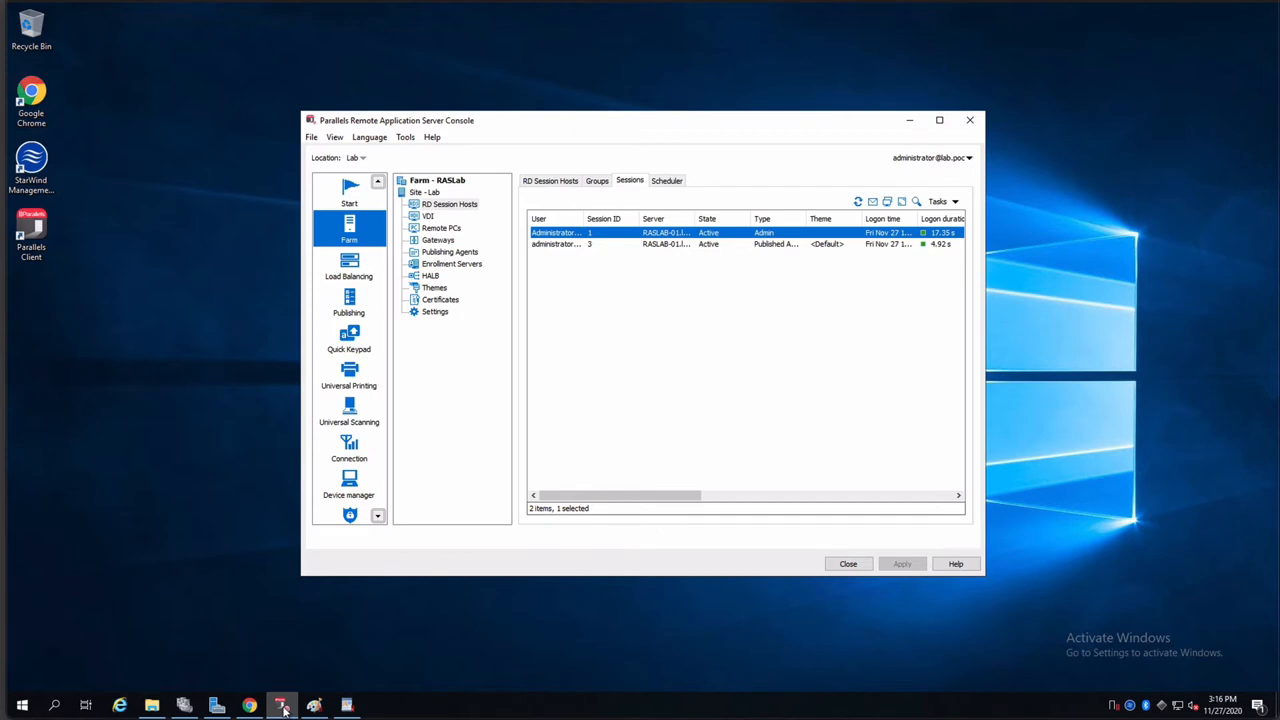
mouse_move(518, 548)
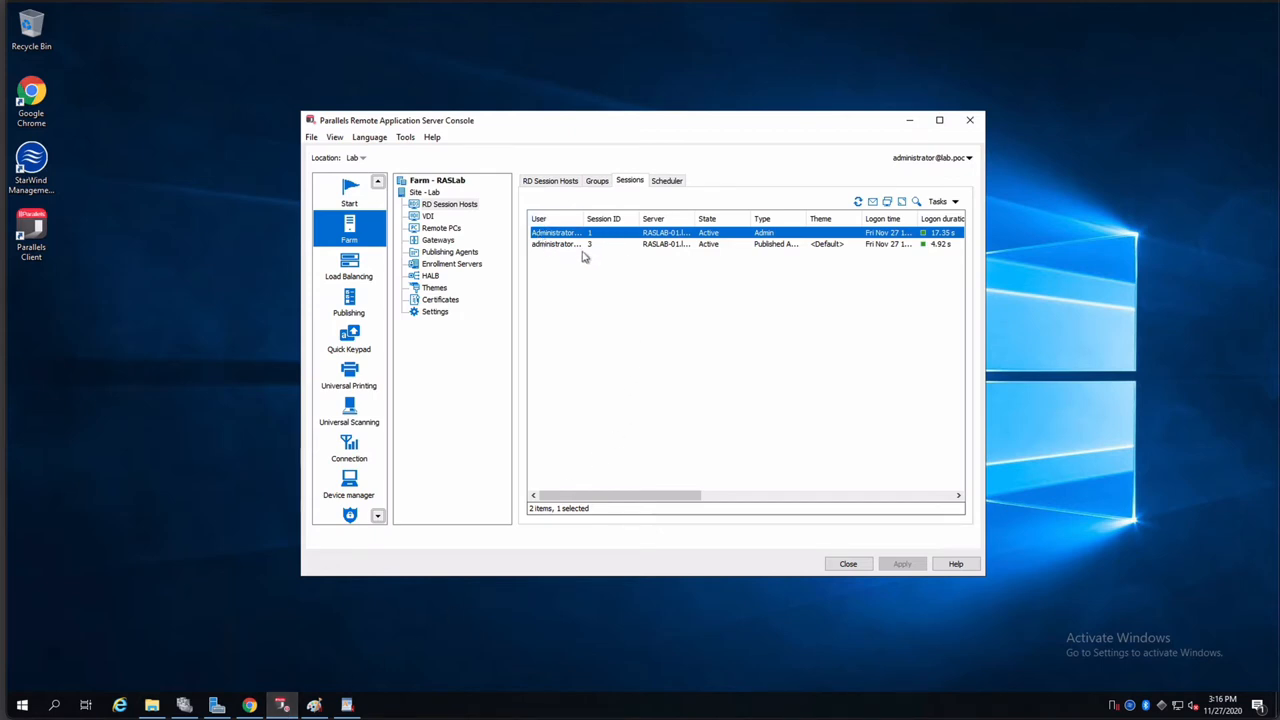
left_click(940, 120)
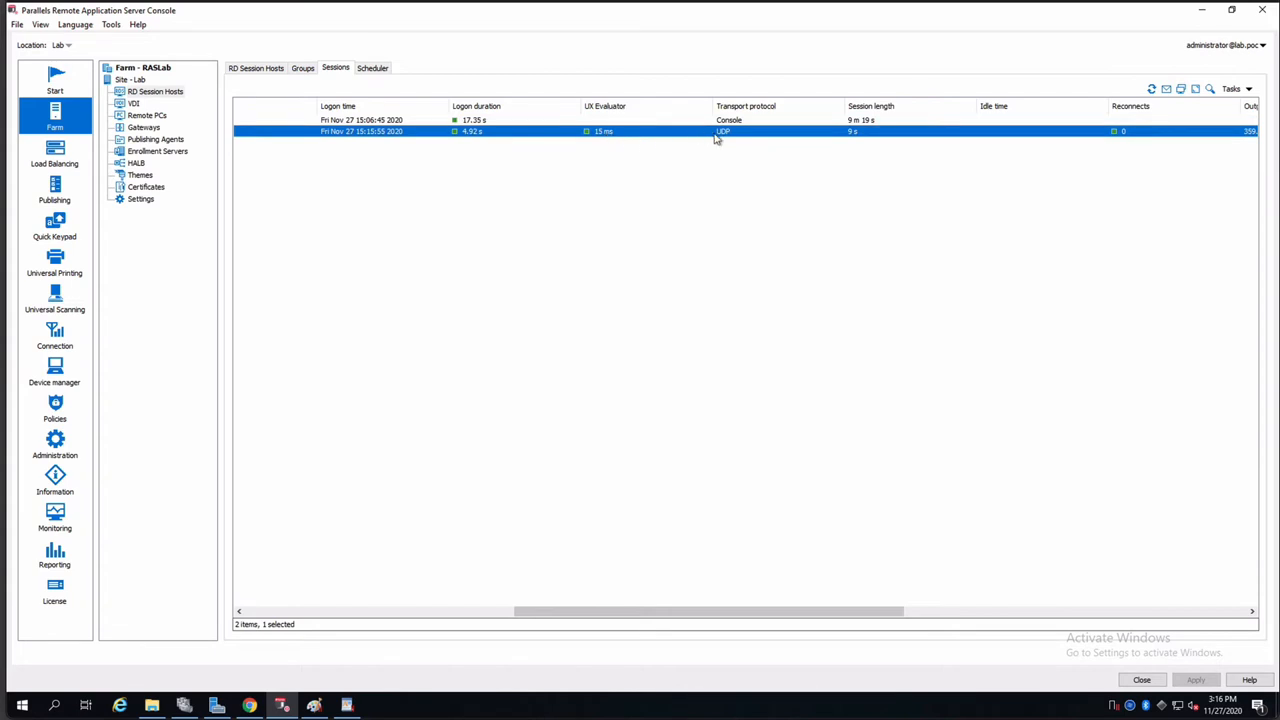
mouse_move(724, 136)
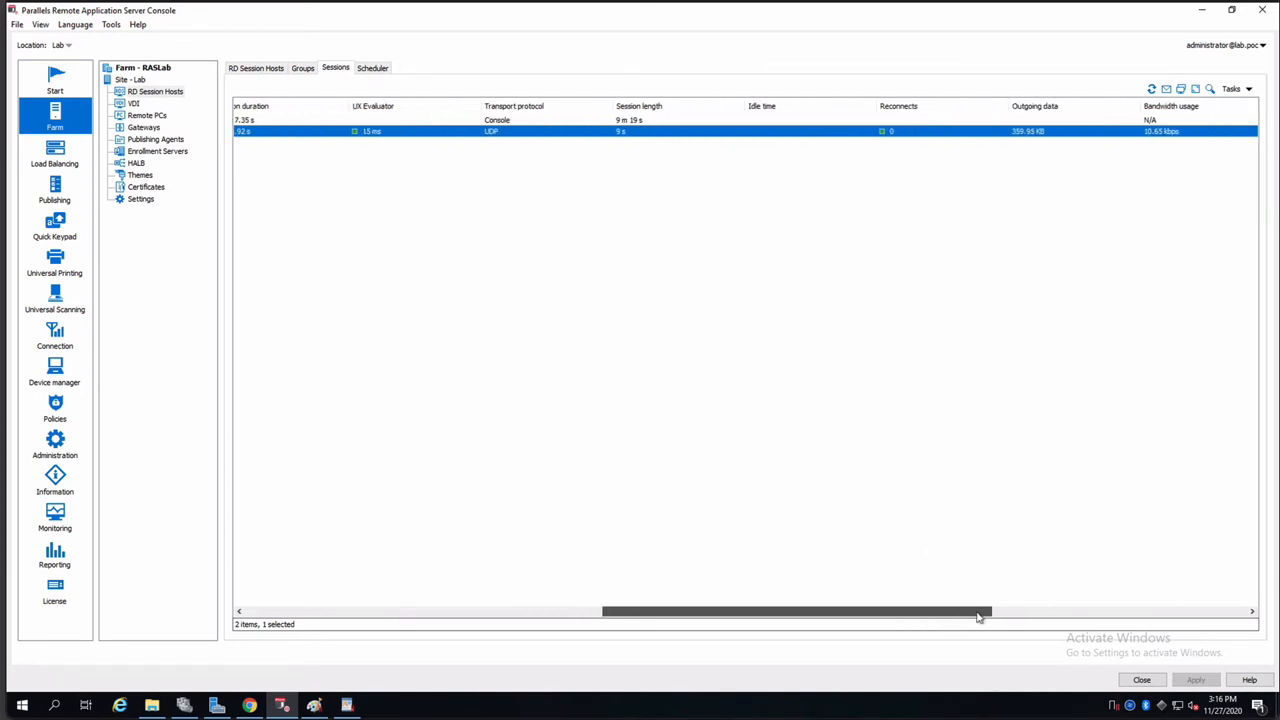
left_click_drag(980, 612, 720, 612)
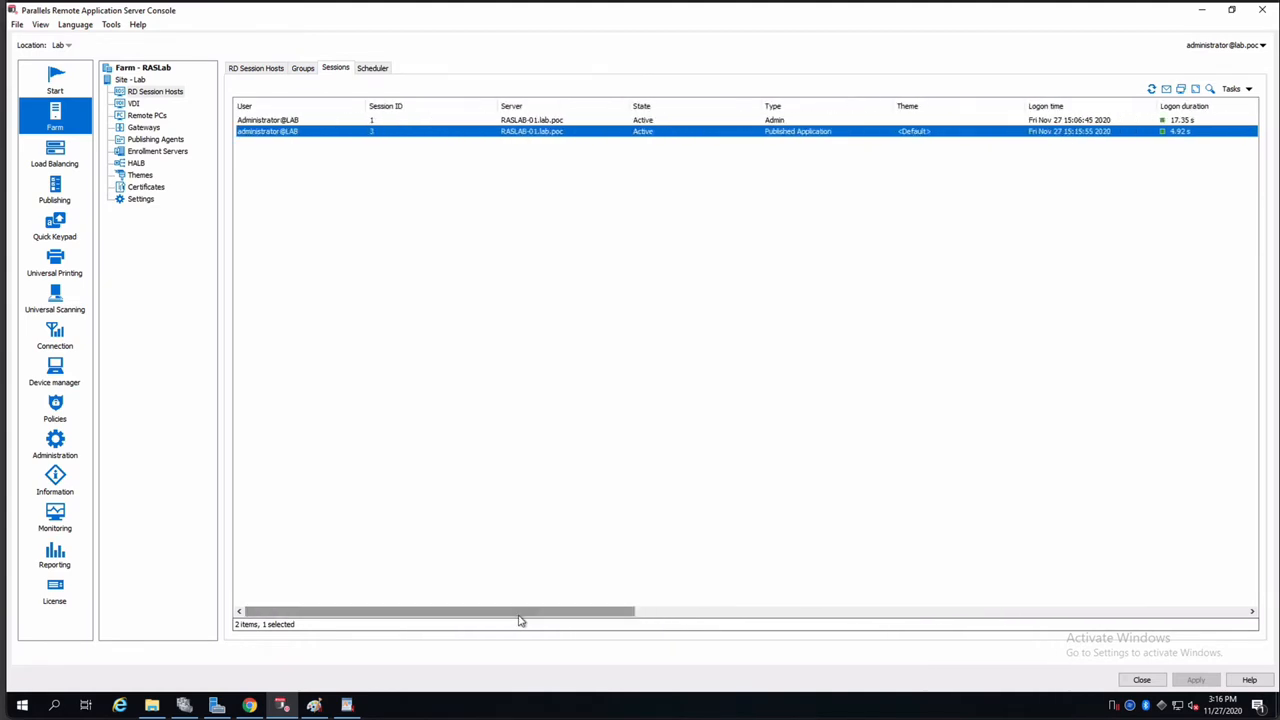
mouse_move(588, 196)
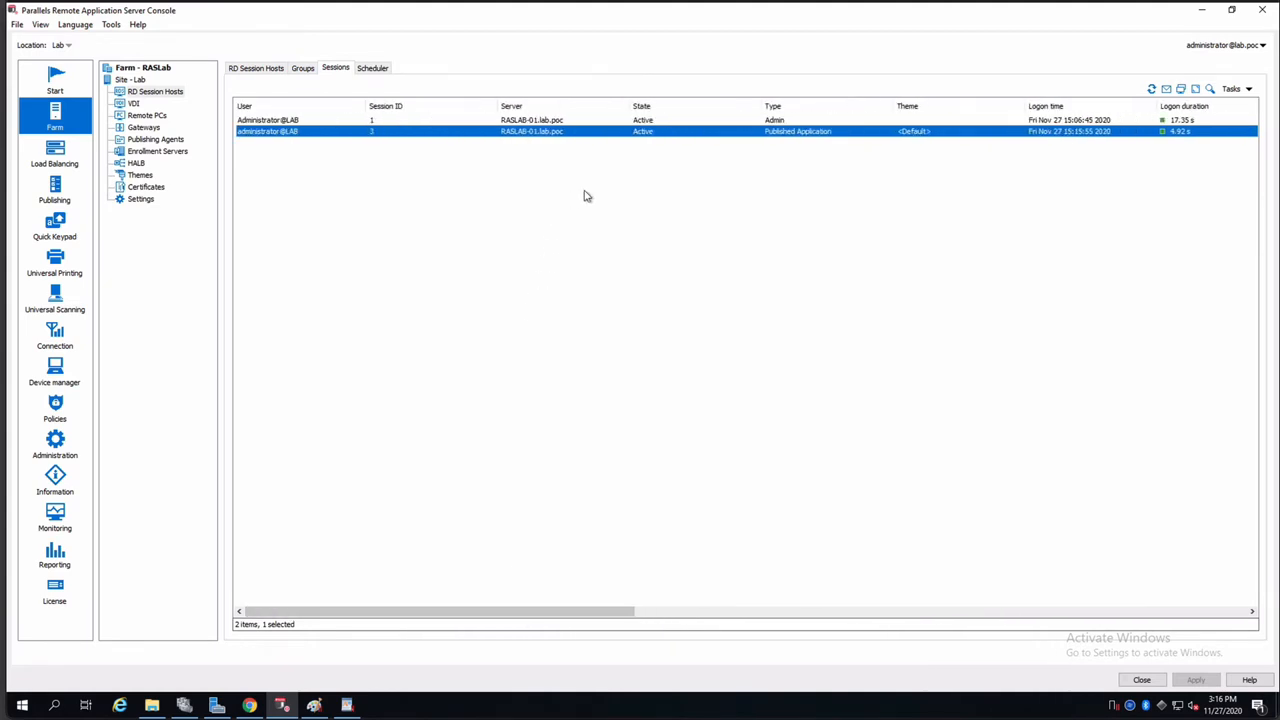
Step: Switch the Sessions list to Full Screen from the session row's context menu
right_click(580, 132)
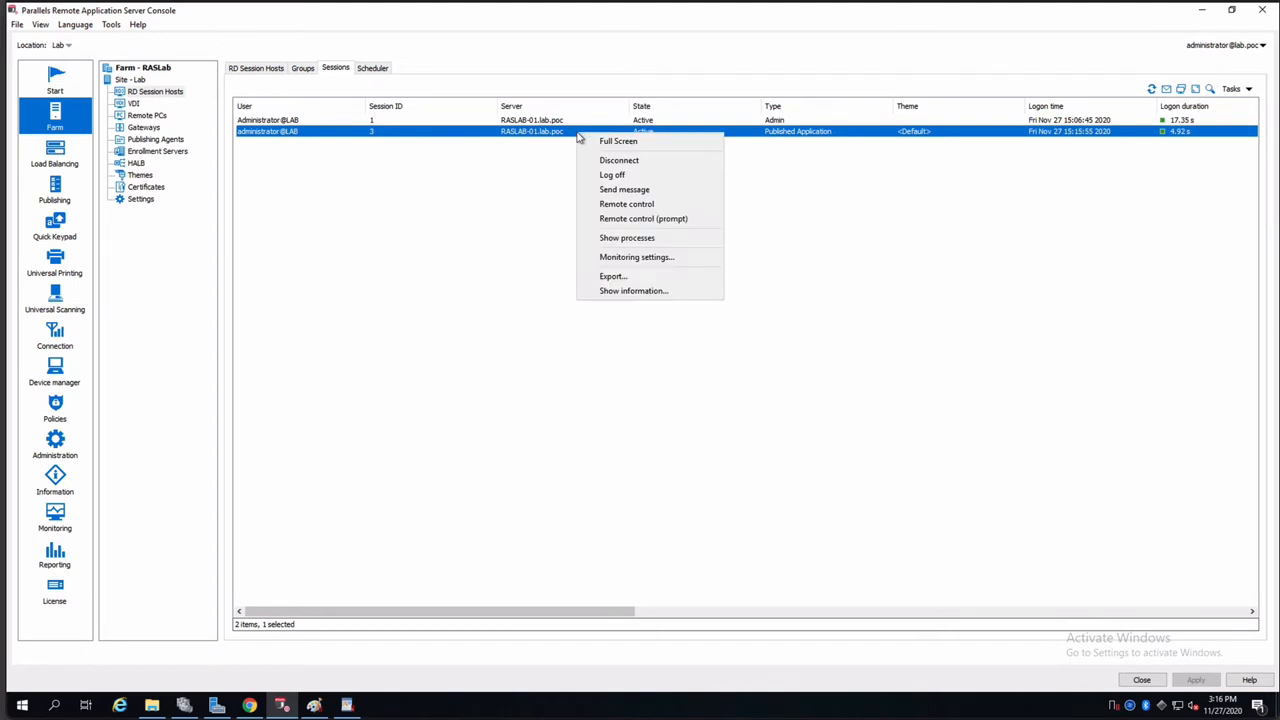
mouse_move(618, 140)
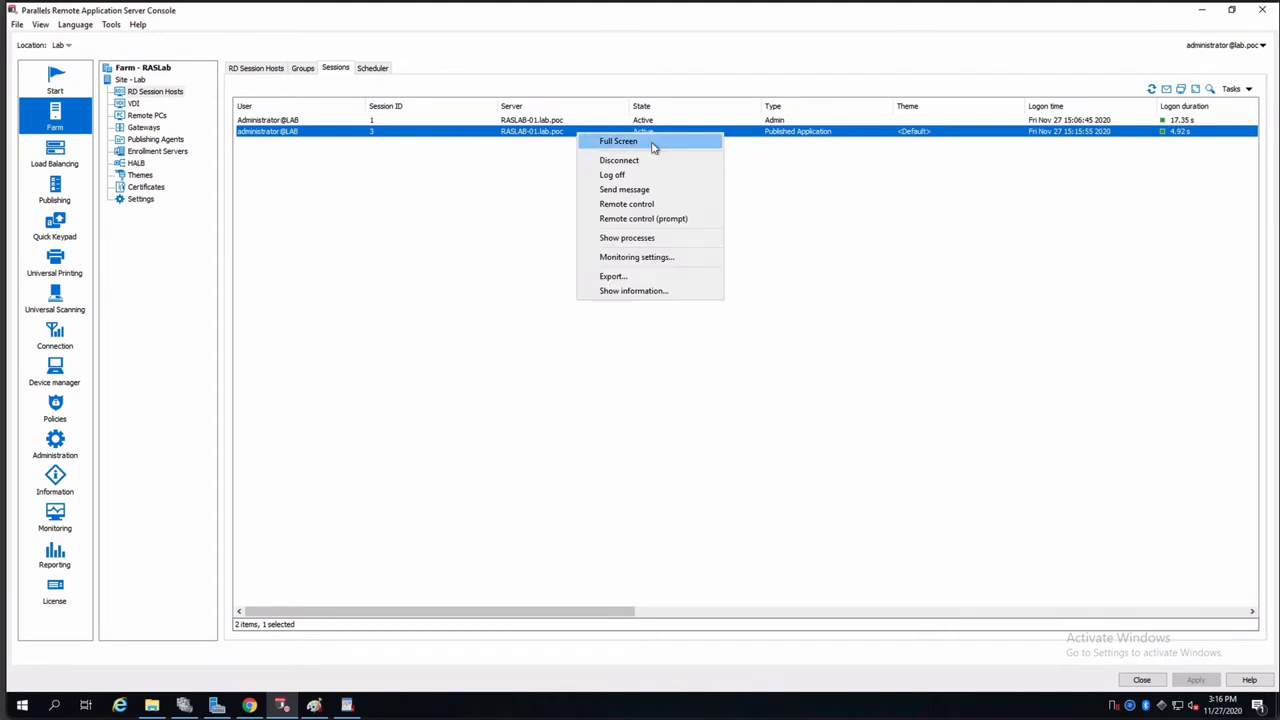
left_click(618, 140)
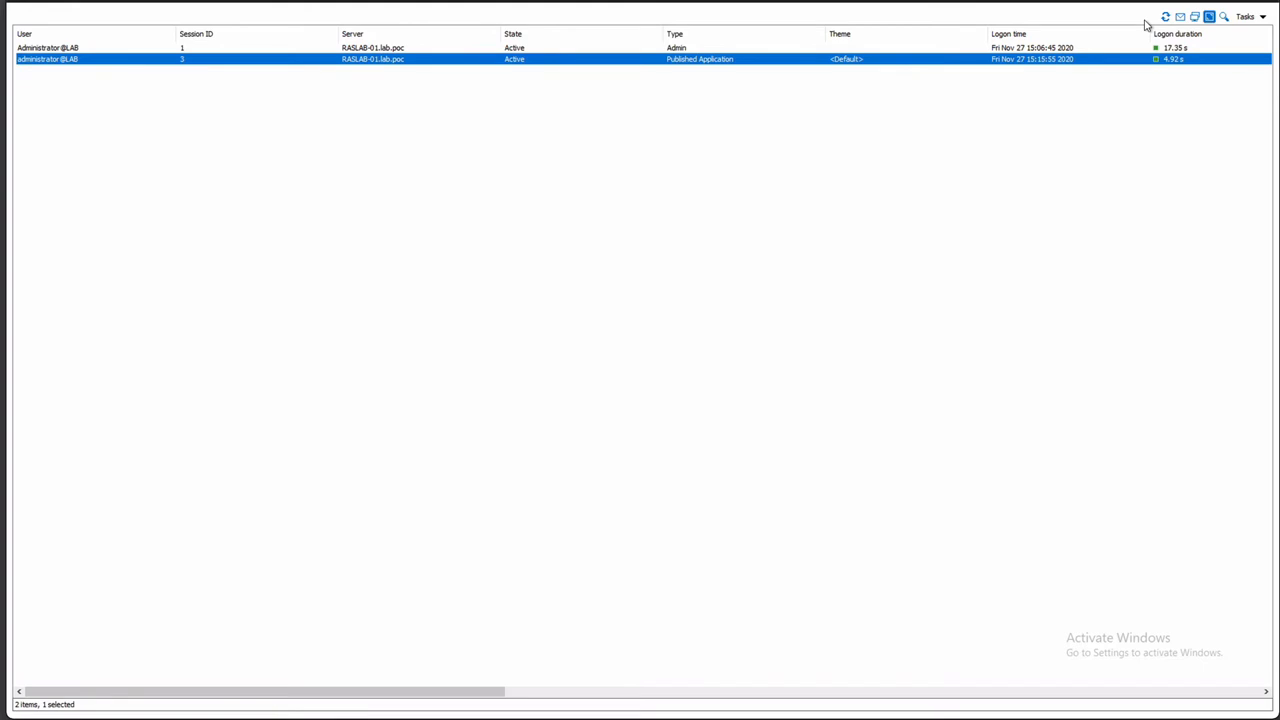
mouse_move(820, 74)
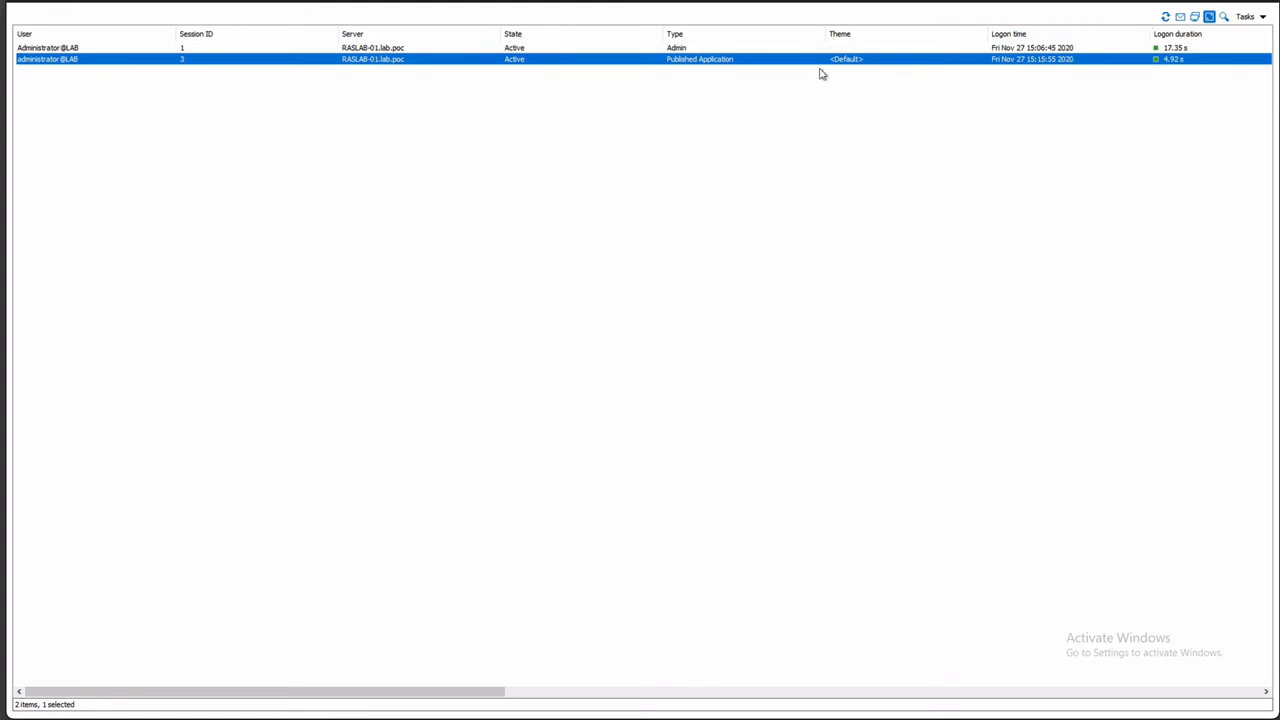
Step: Review the published-application session's Session Information details and dismiss them with OK
right_click(820, 60)
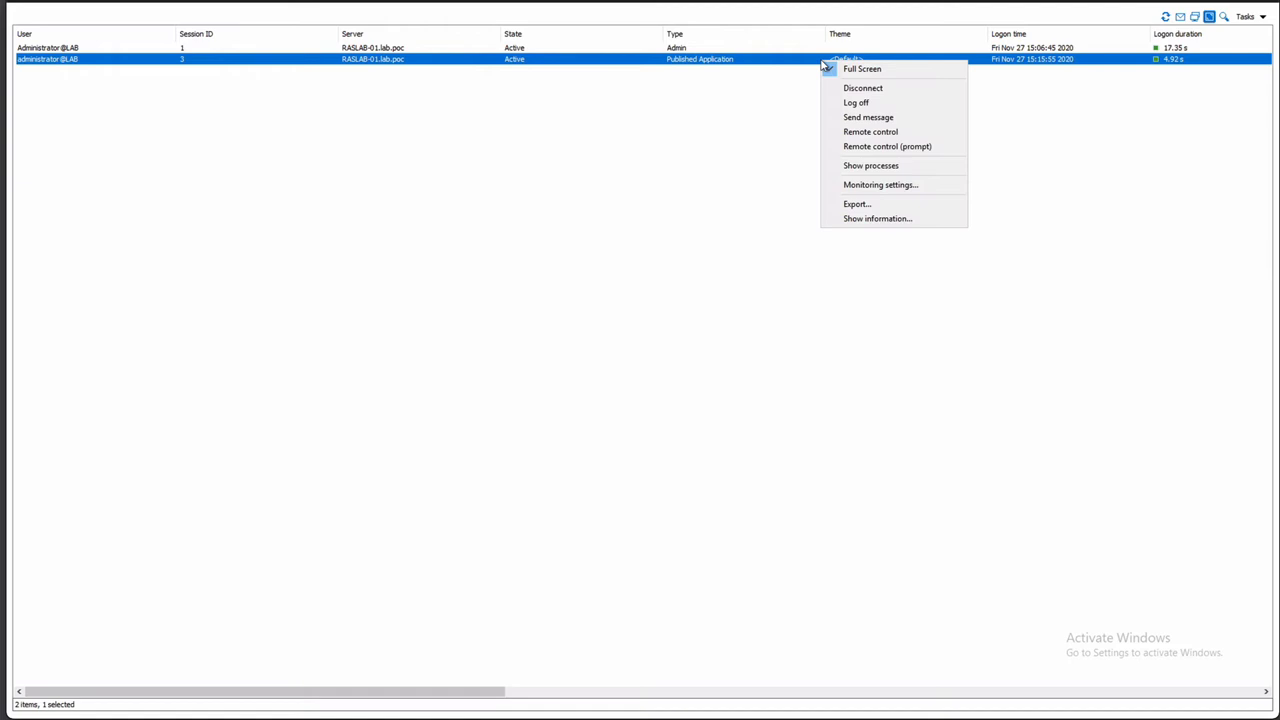
left_click(876, 218)
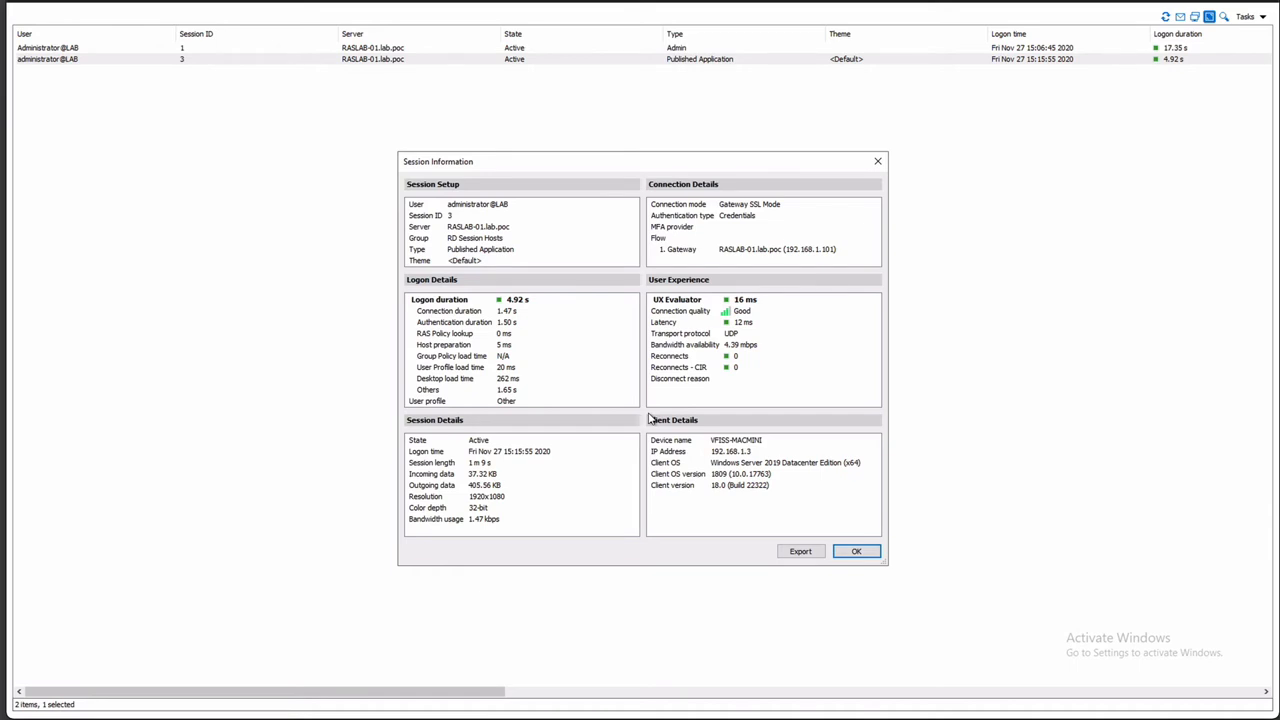
mouse_move(748, 330)
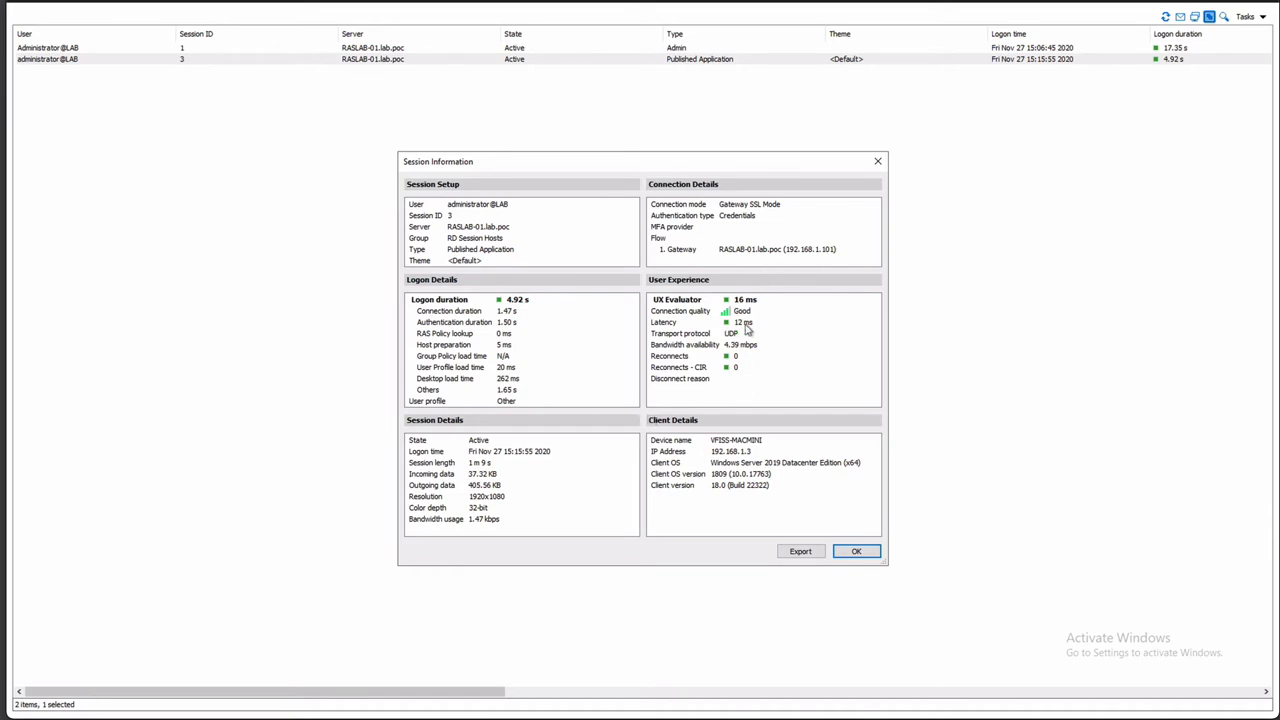
mouse_move(704, 348)
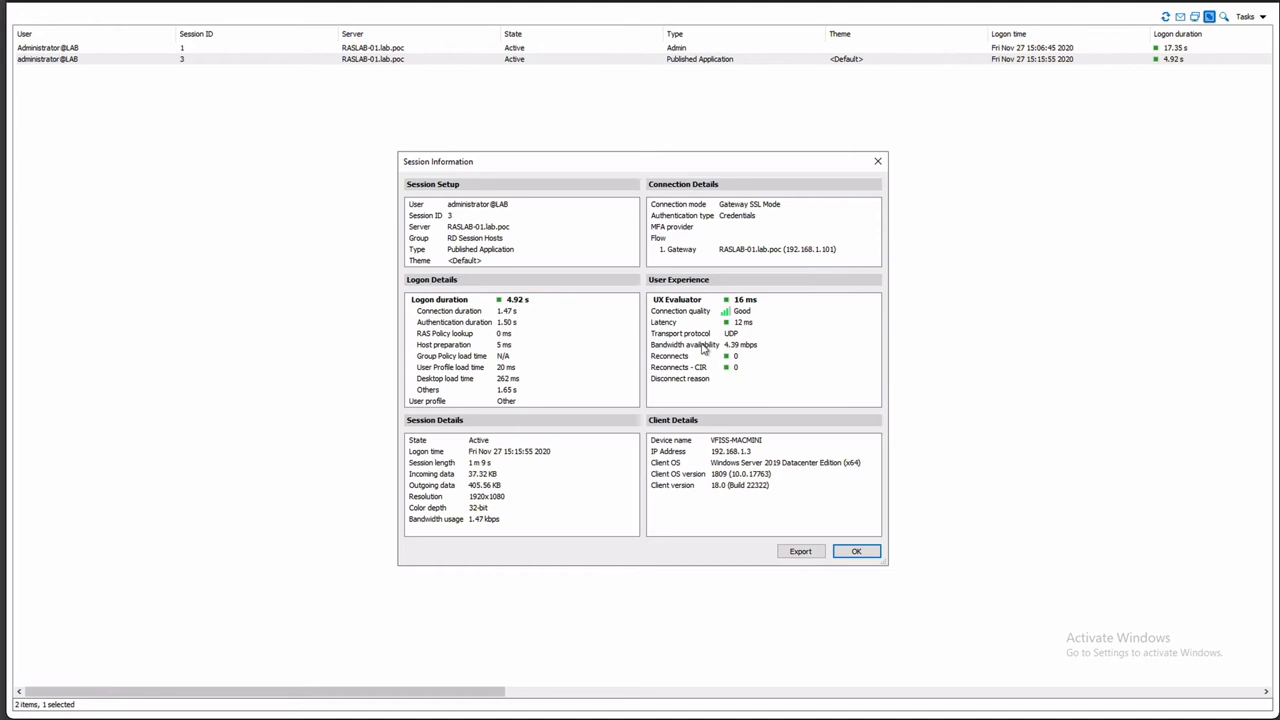
mouse_move(744, 348)
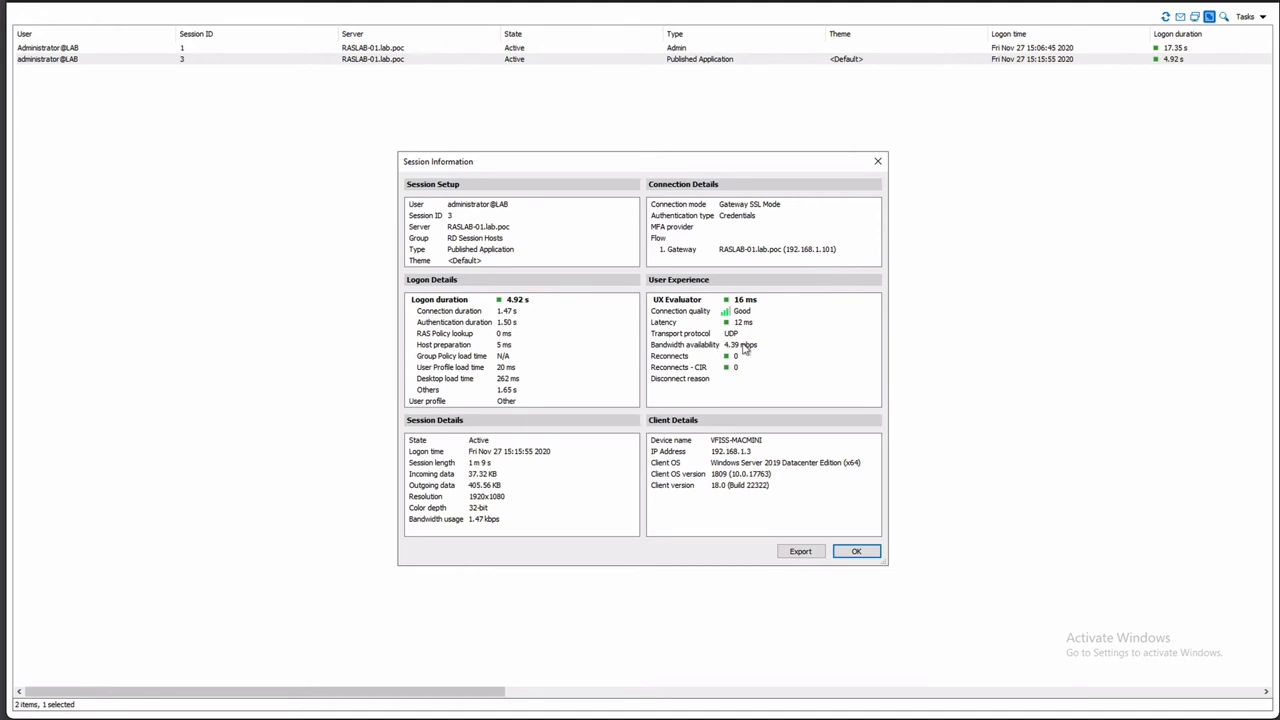
mouse_move(780, 220)
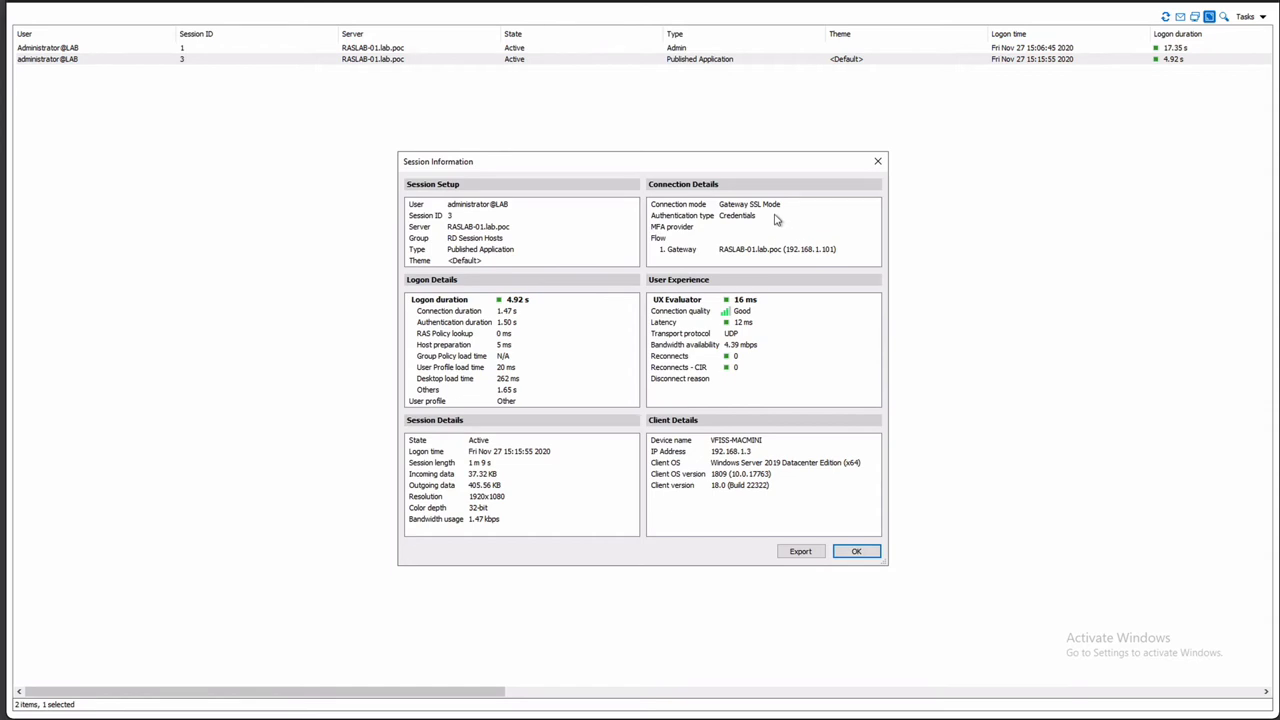
mouse_move(752, 228)
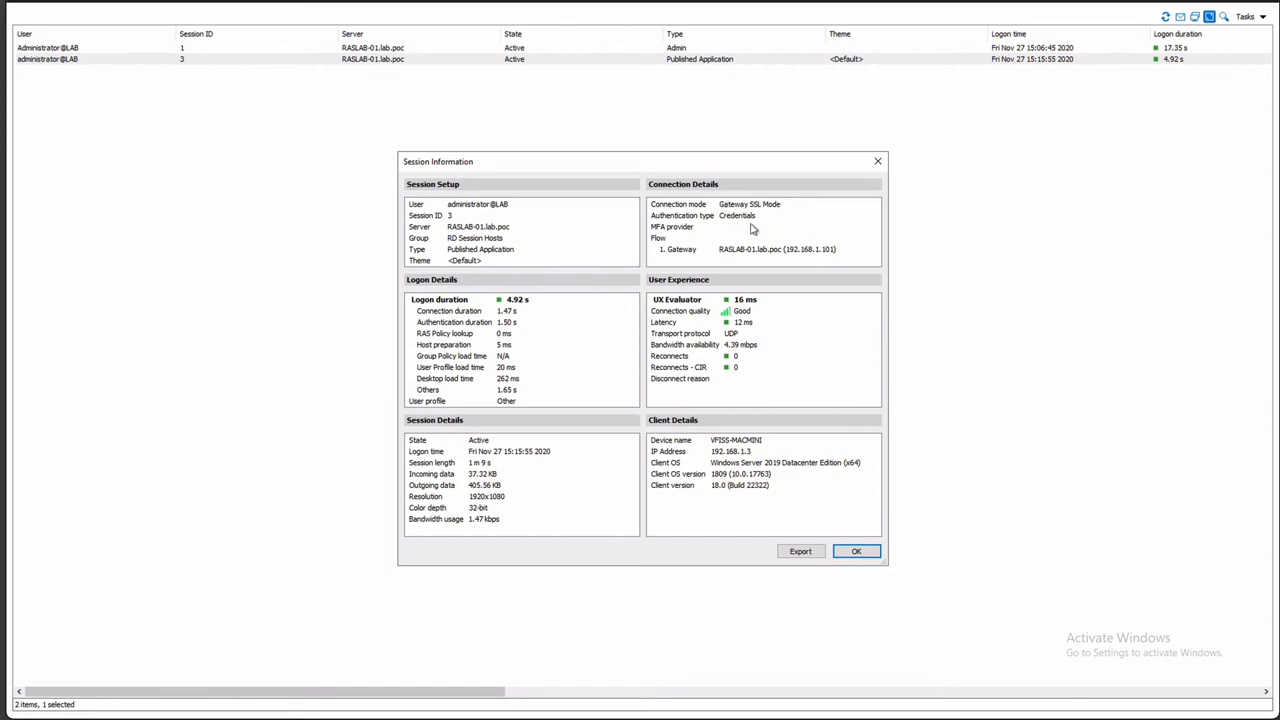
mouse_move(706, 232)
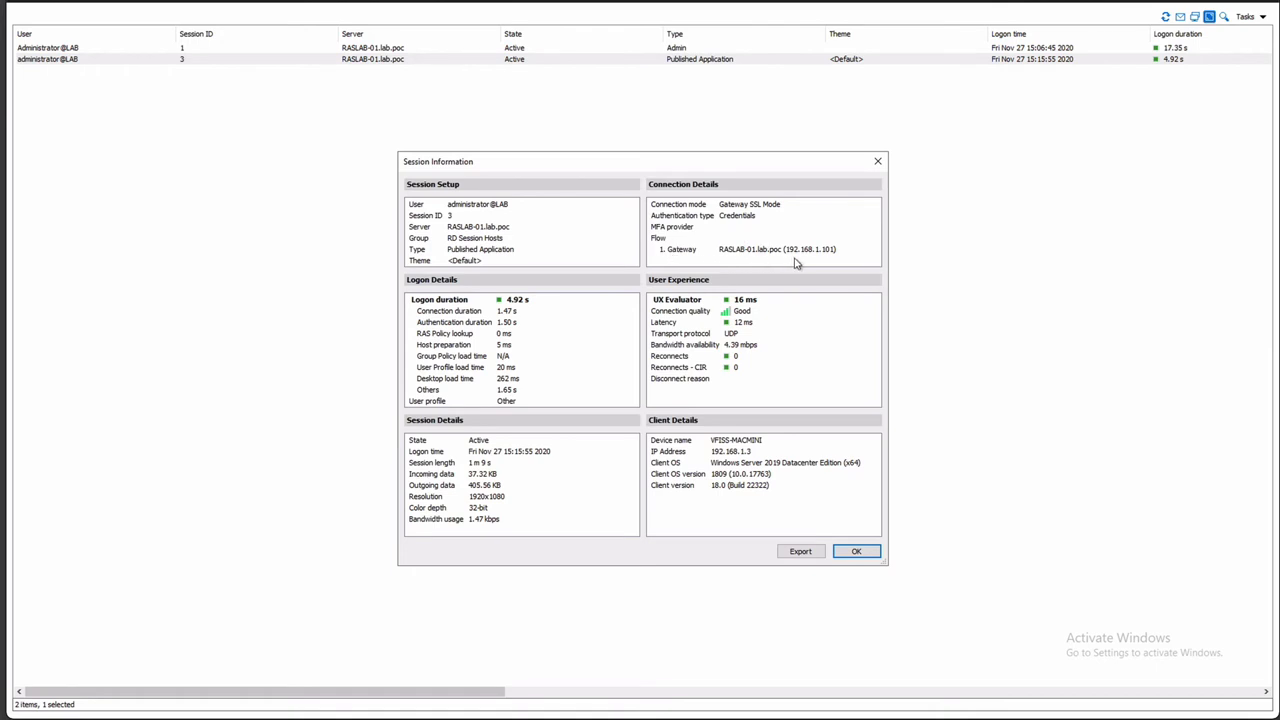
mouse_move(504, 248)
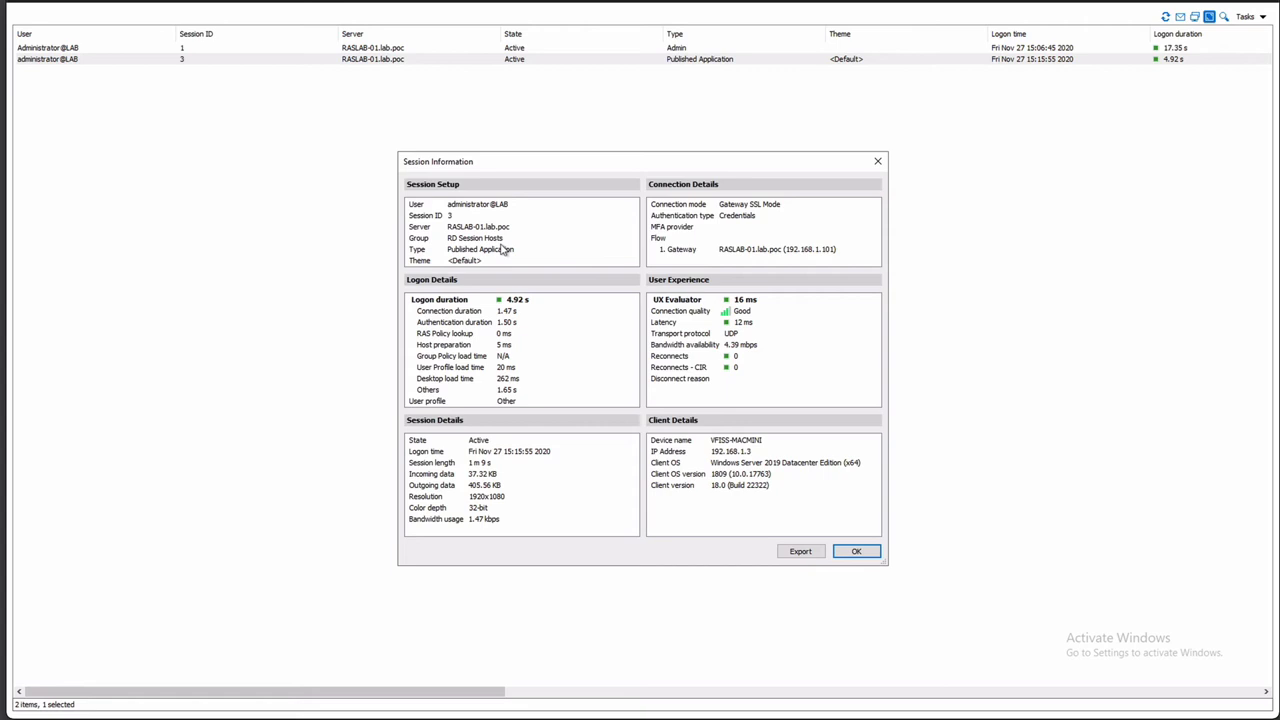
mouse_move(528, 320)
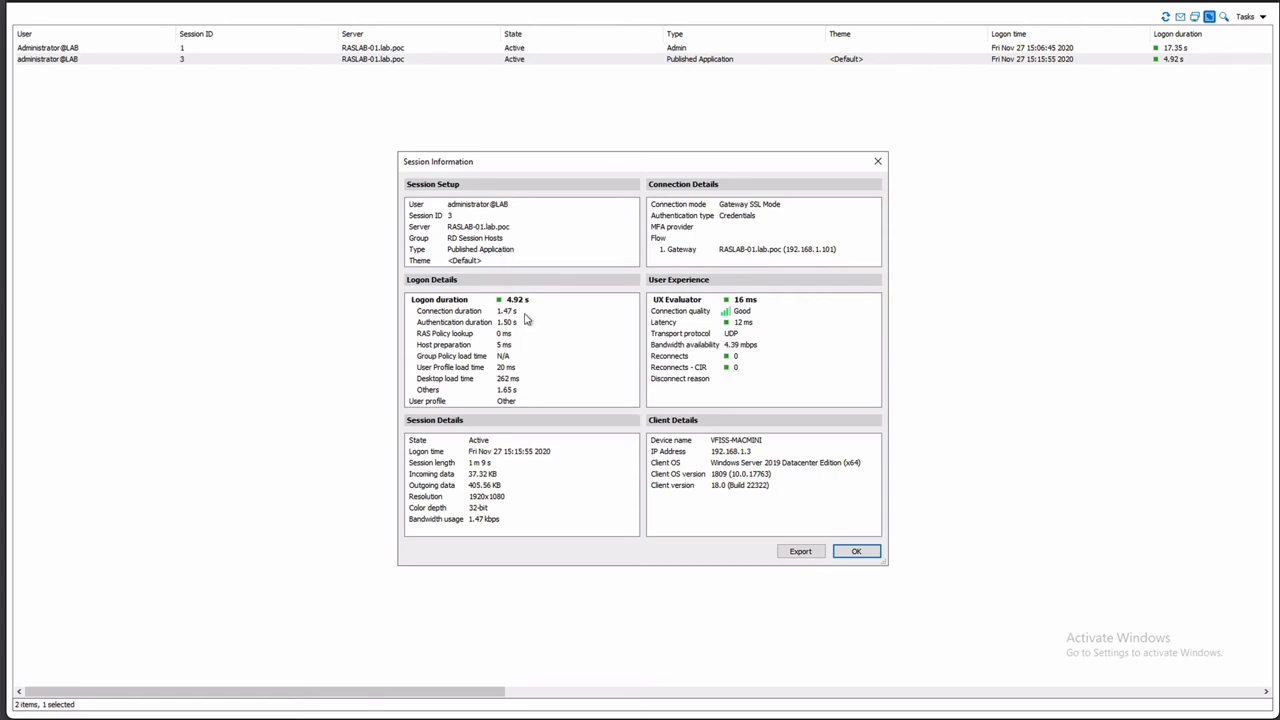
mouse_move(520, 348)
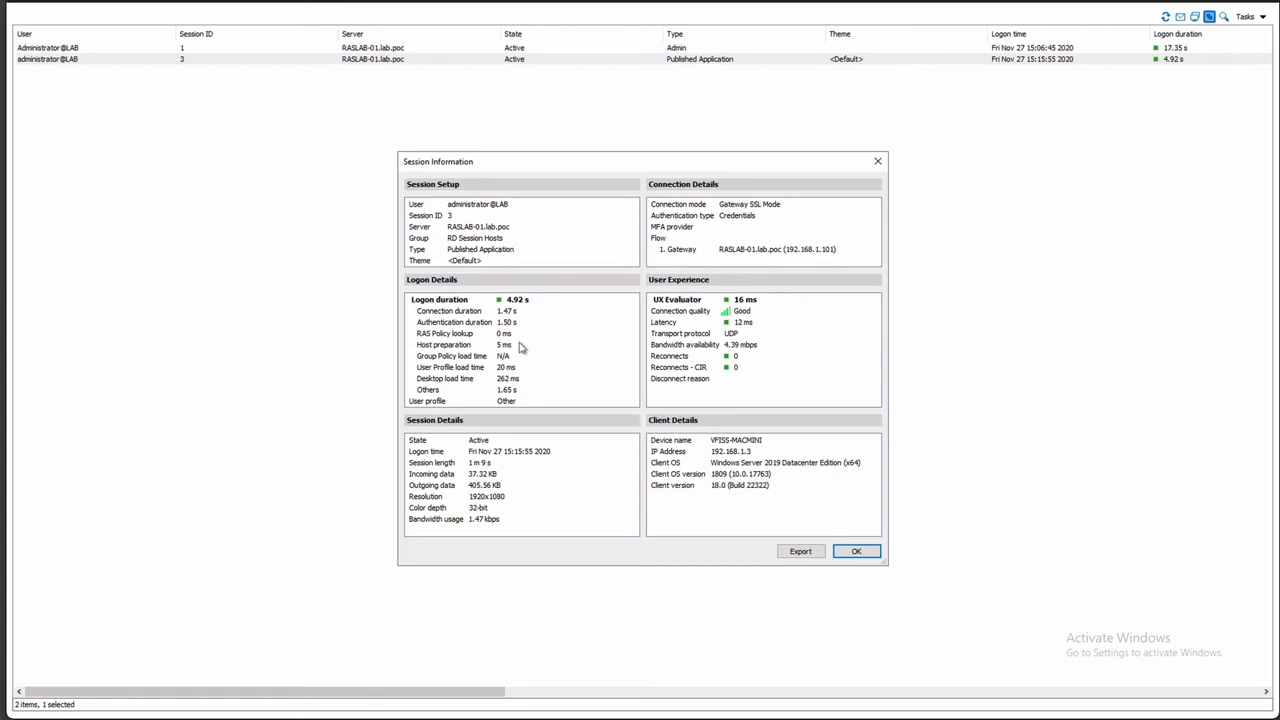
mouse_move(520, 358)
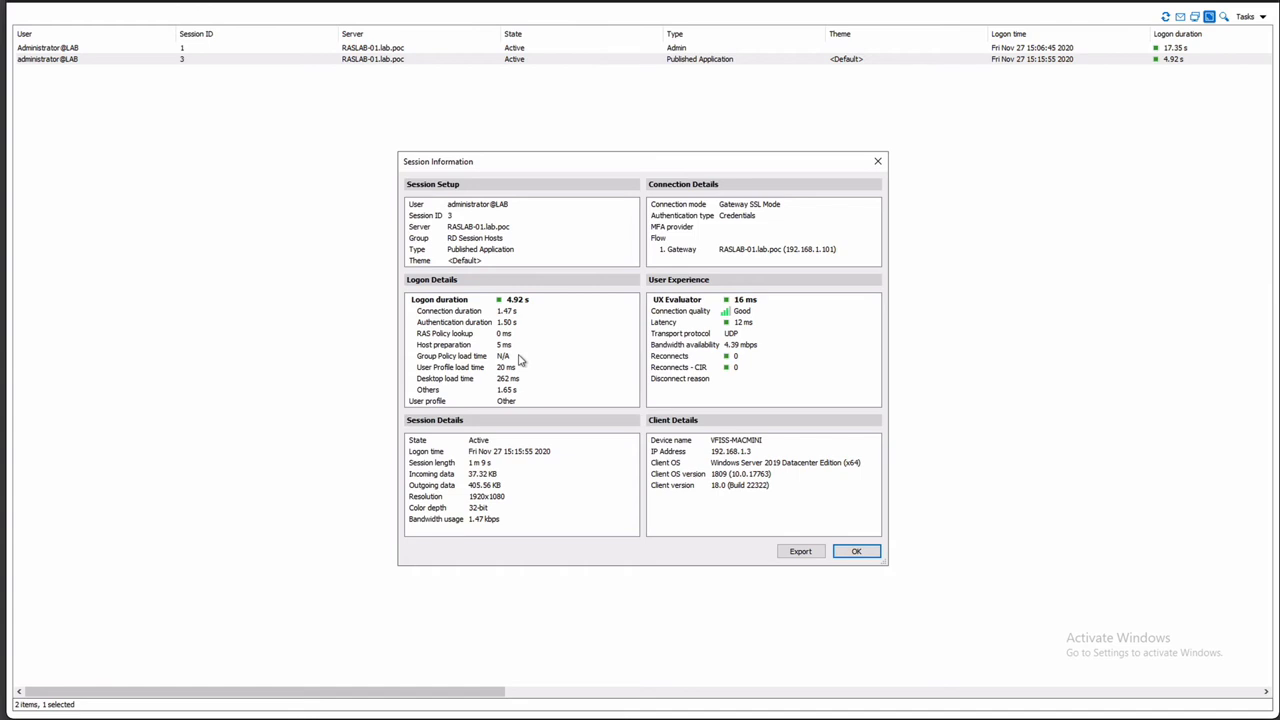
mouse_move(696, 408)
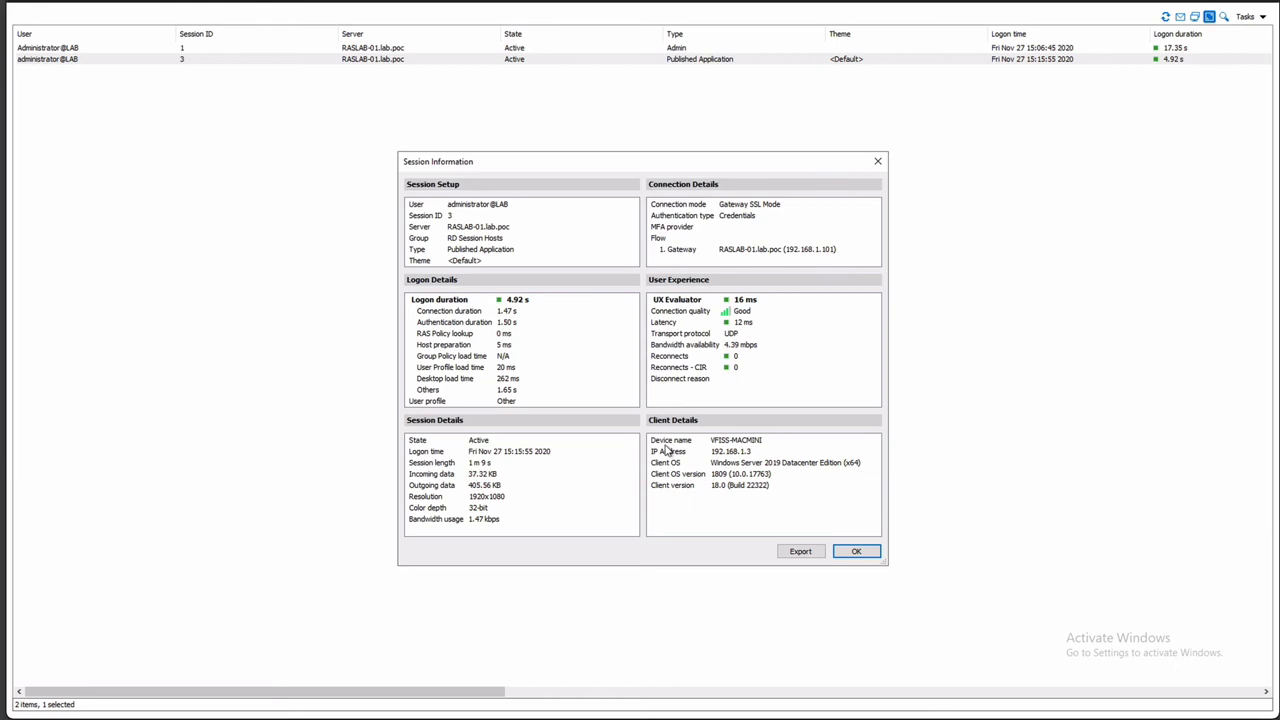
mouse_move(892, 512)
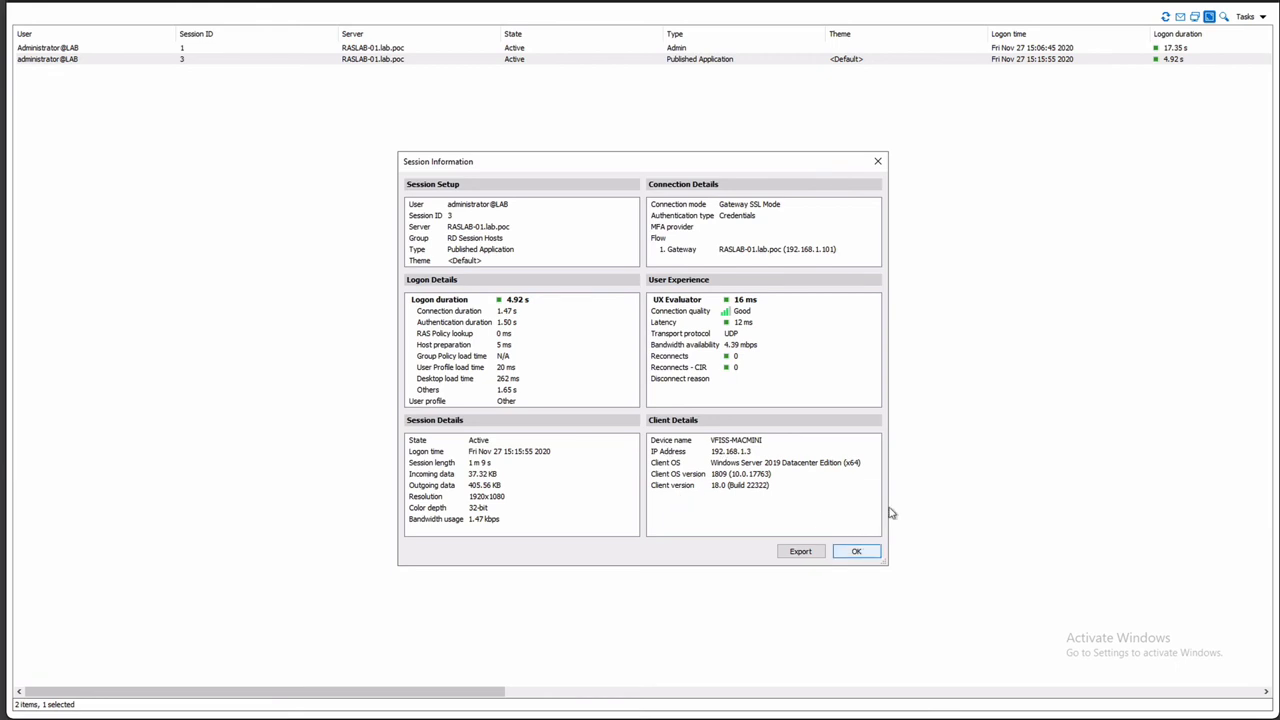
left_click(856, 552)
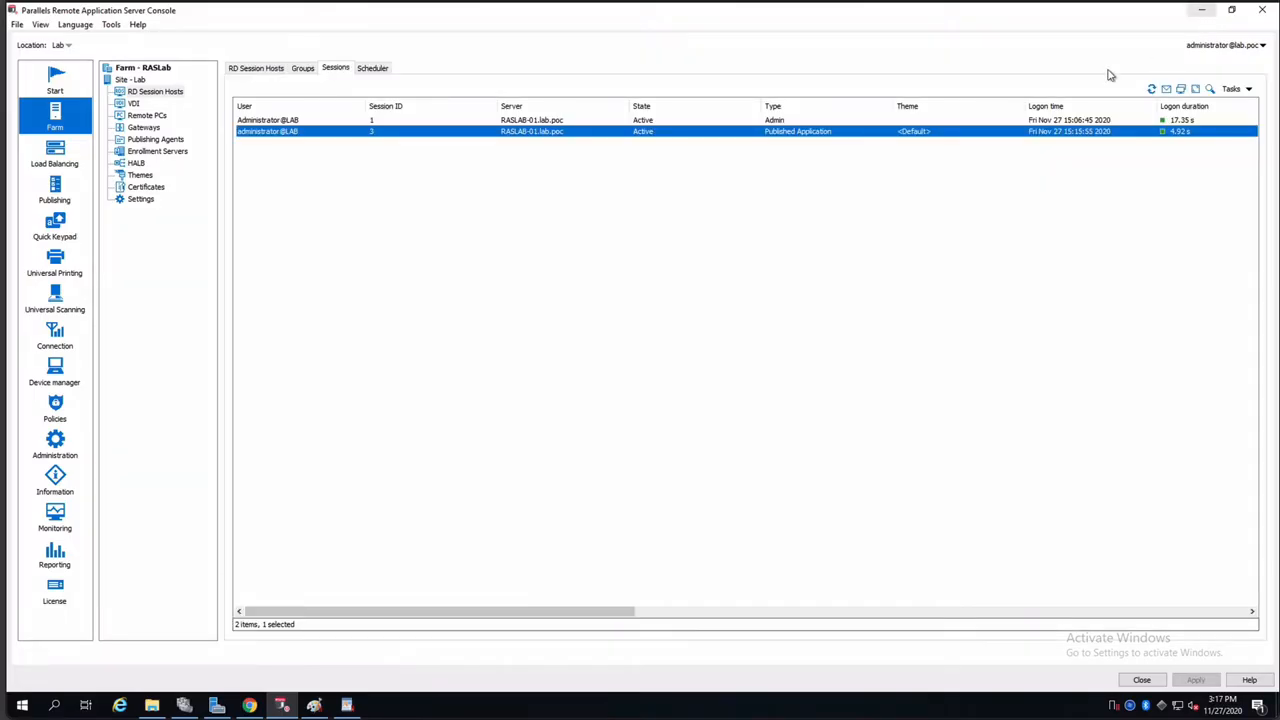
right_click(268, 132)
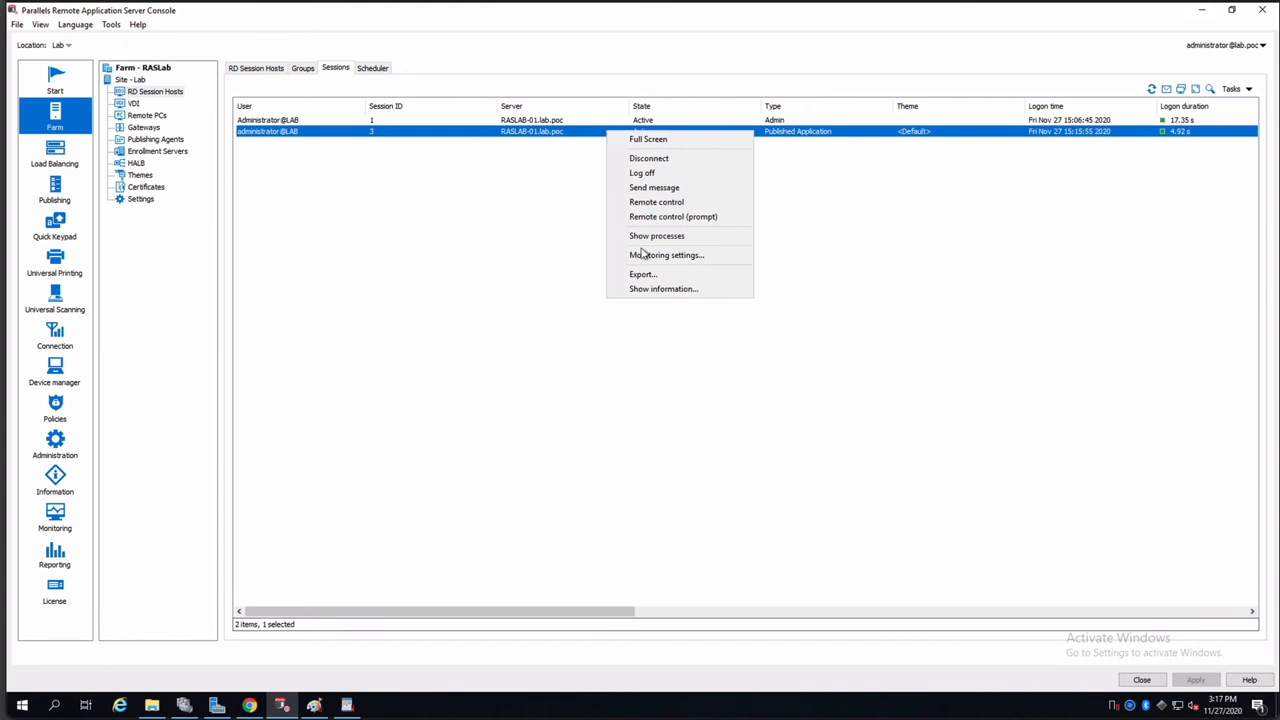
left_click(664, 288)
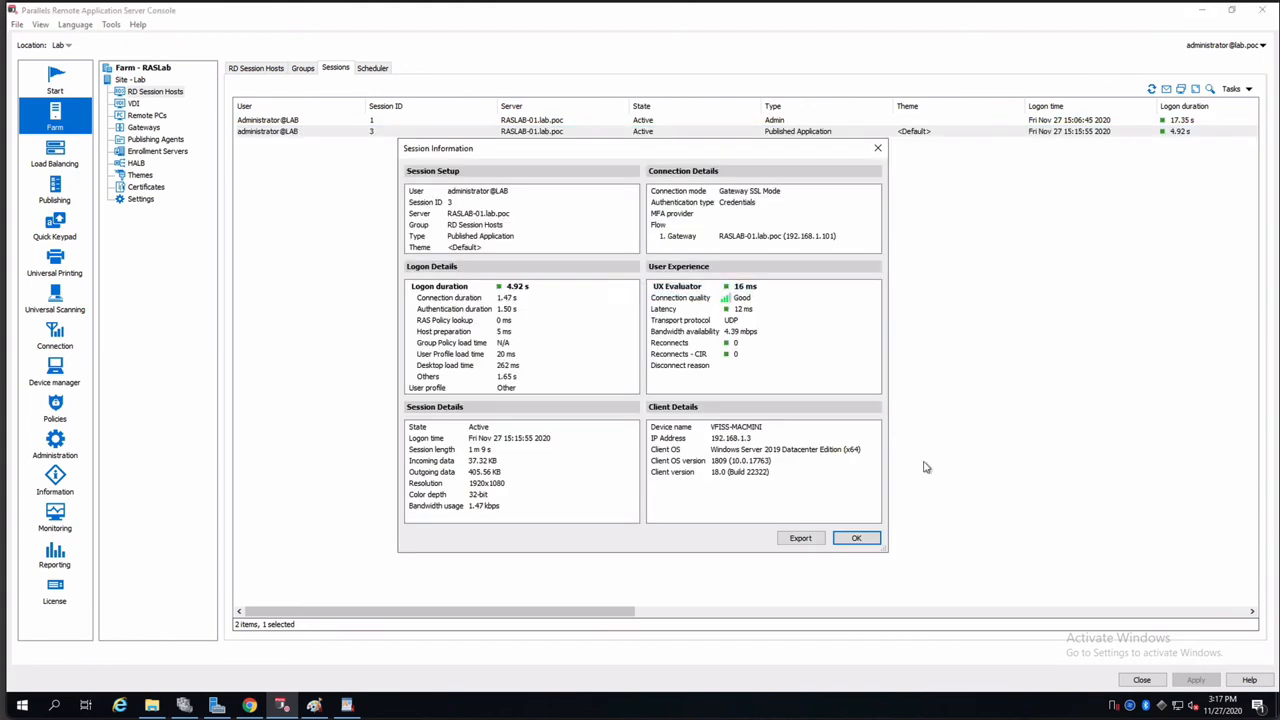
left_click(856, 538)
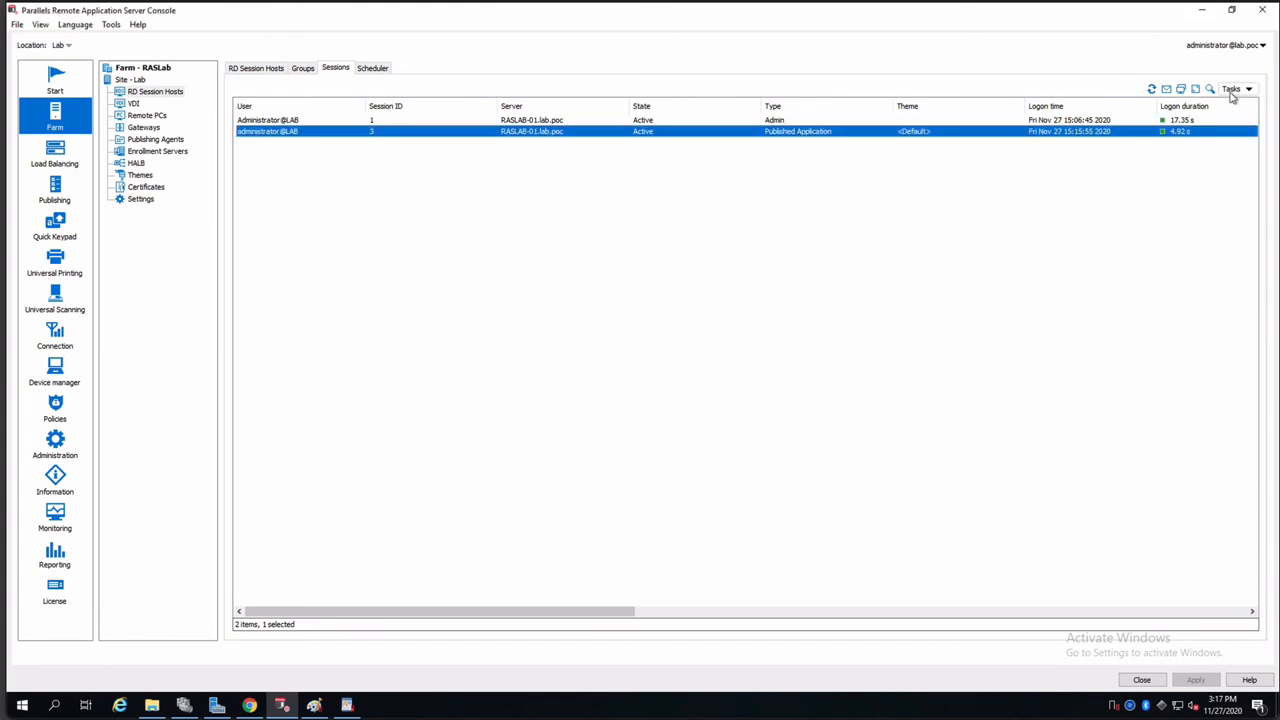
Step: Open Monitoring settings from Tasks and scroll to the UX Evaluator and latency thresholds
left_click(1236, 88)
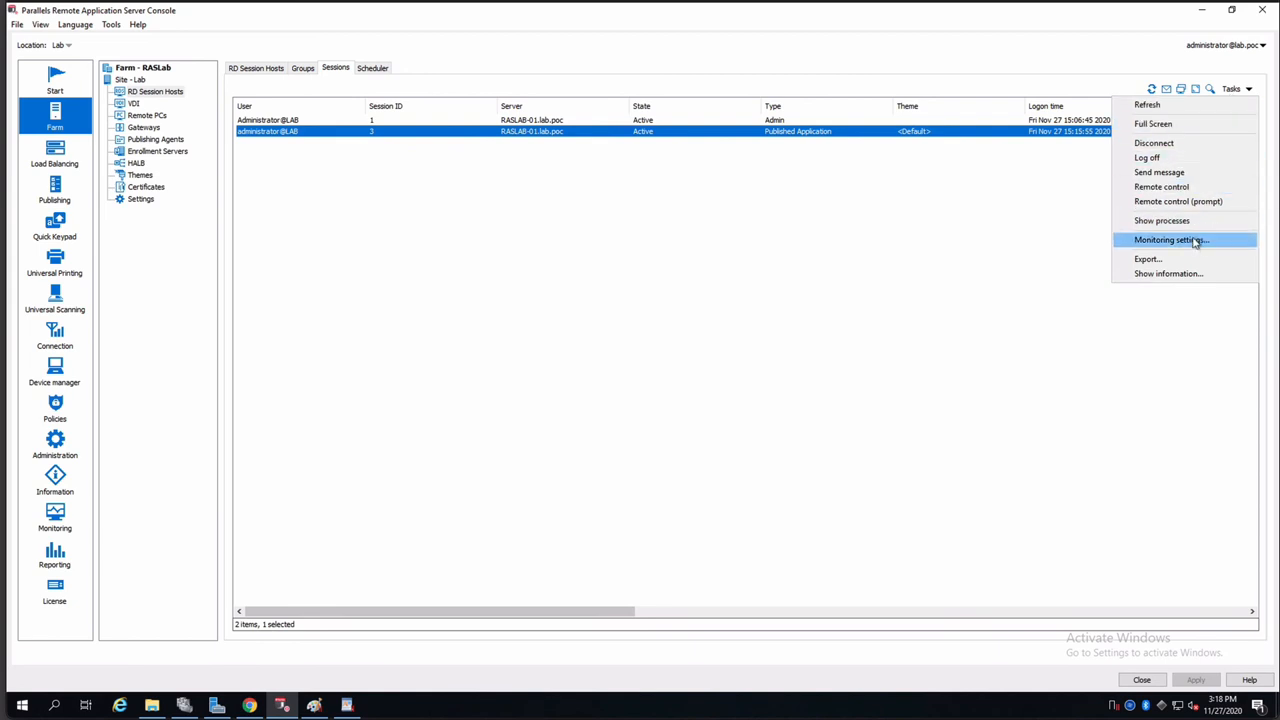
left_click(1172, 240)
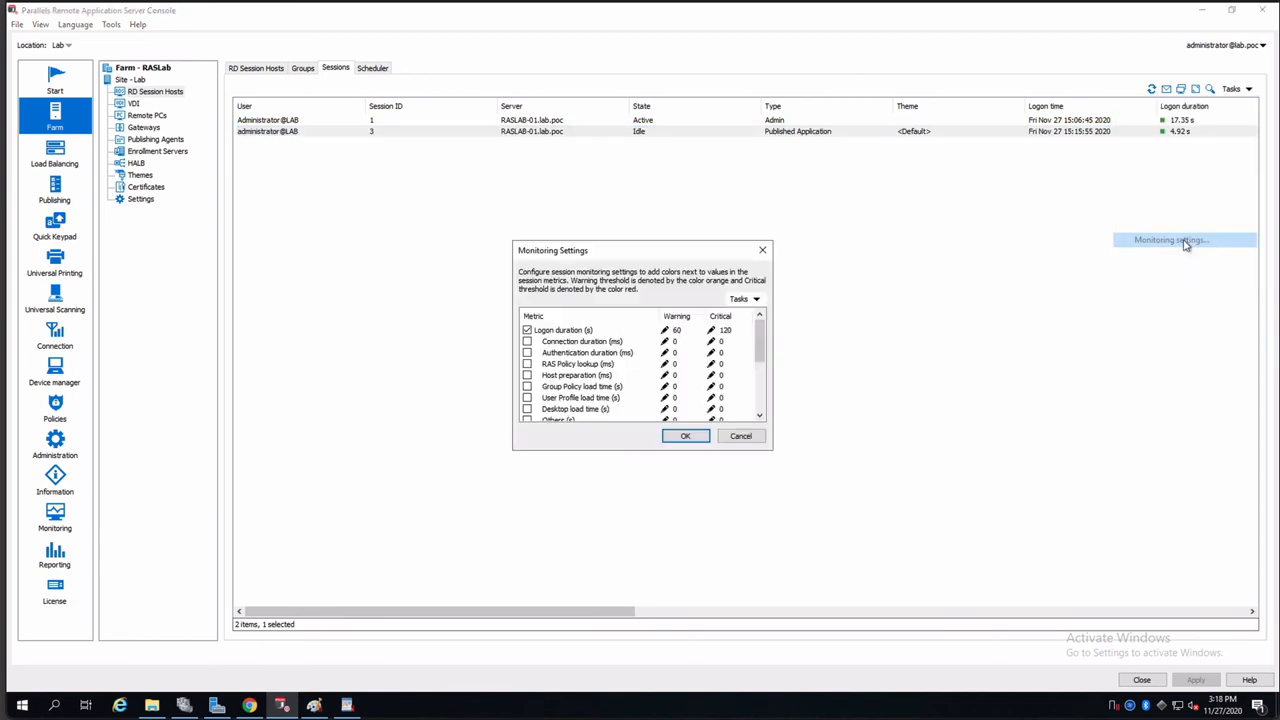
mouse_move(1042, 264)
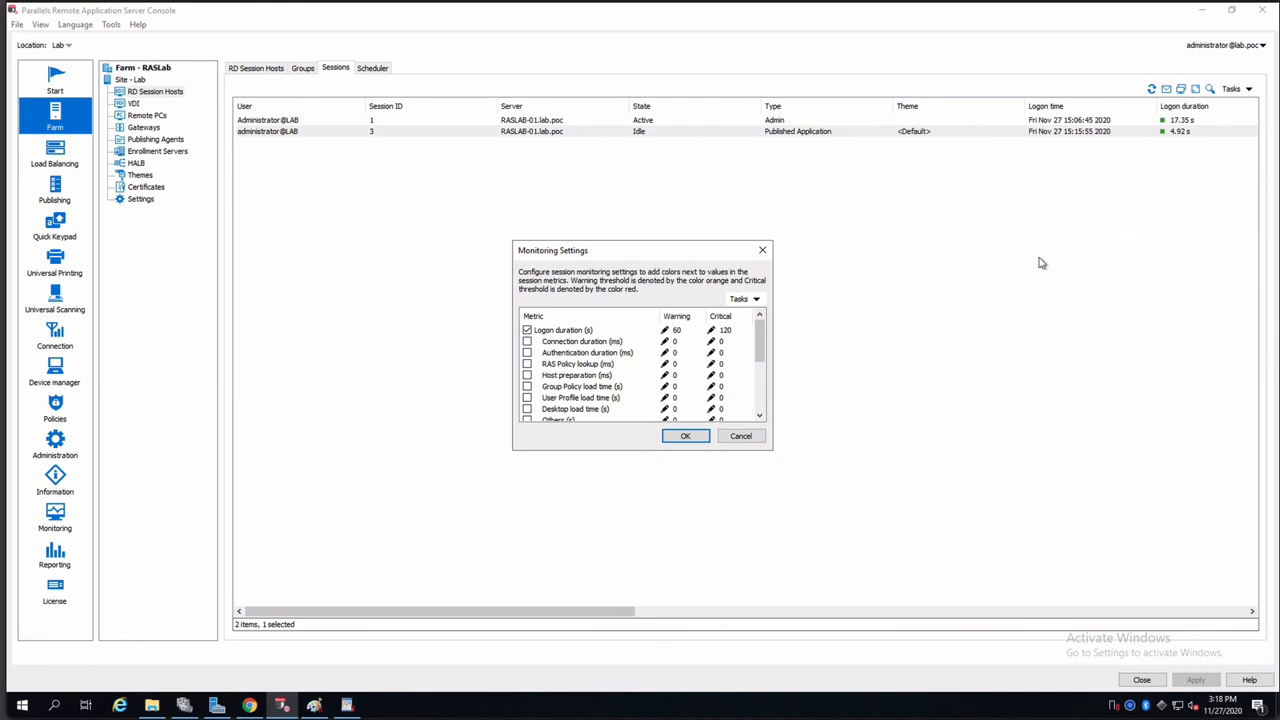
mouse_move(668, 348)
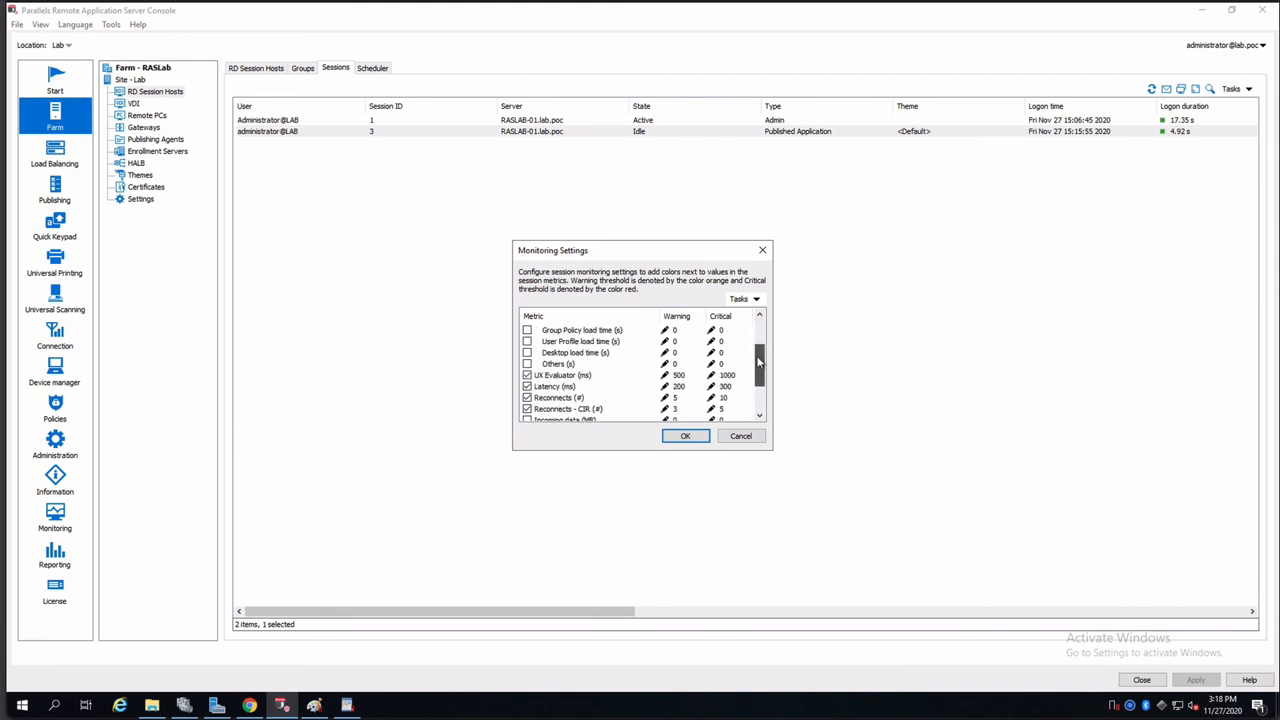
scroll("down", 3)
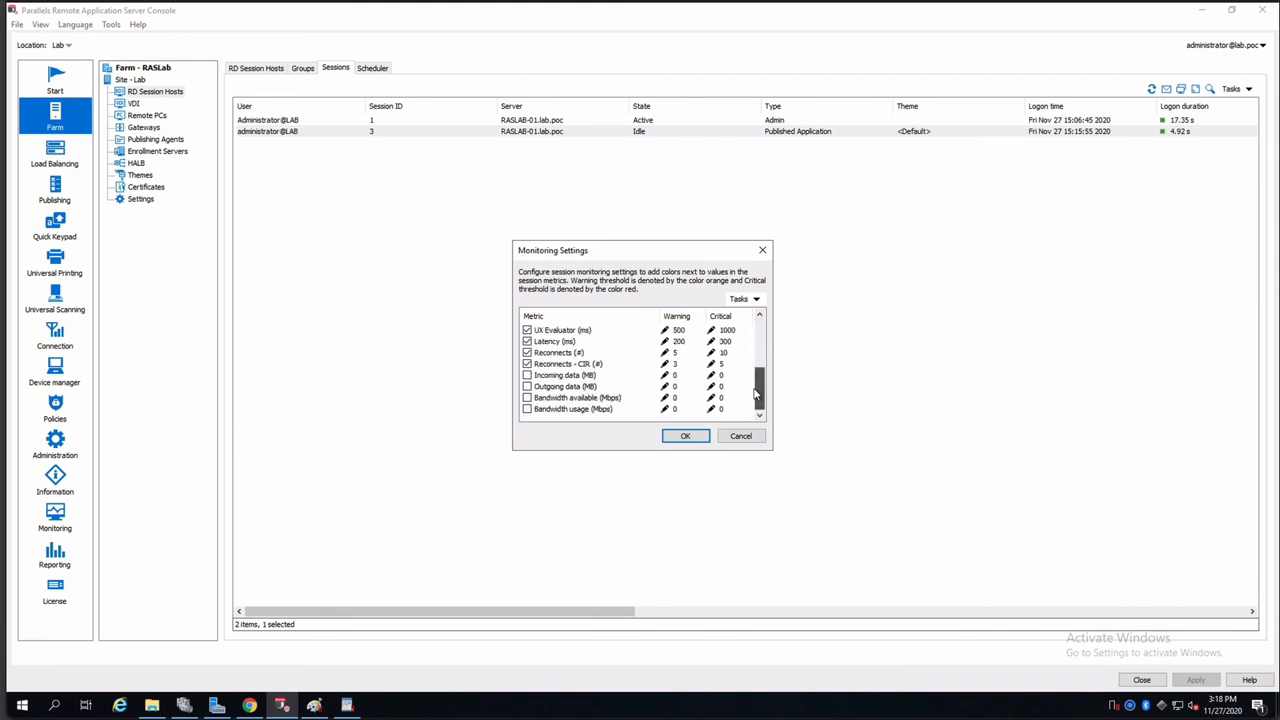